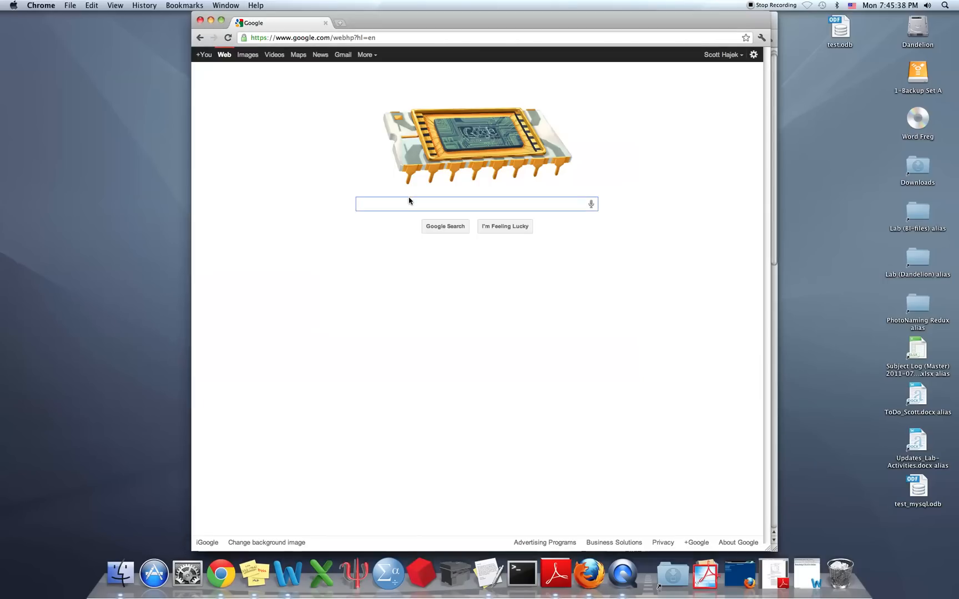
Search Google for 'celex' and open the WebCelex result in a new tab
type("celex")
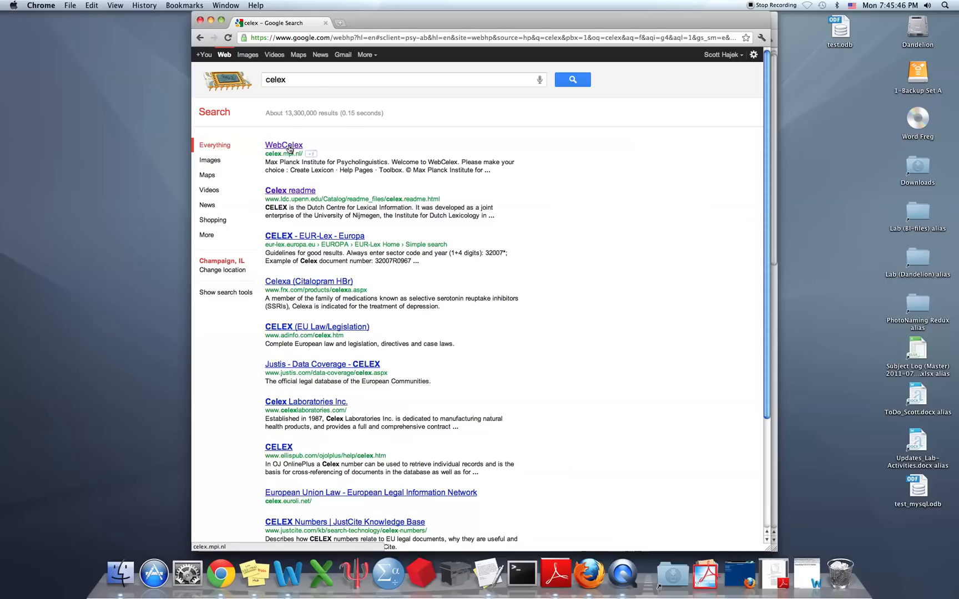
left_click(283, 145)
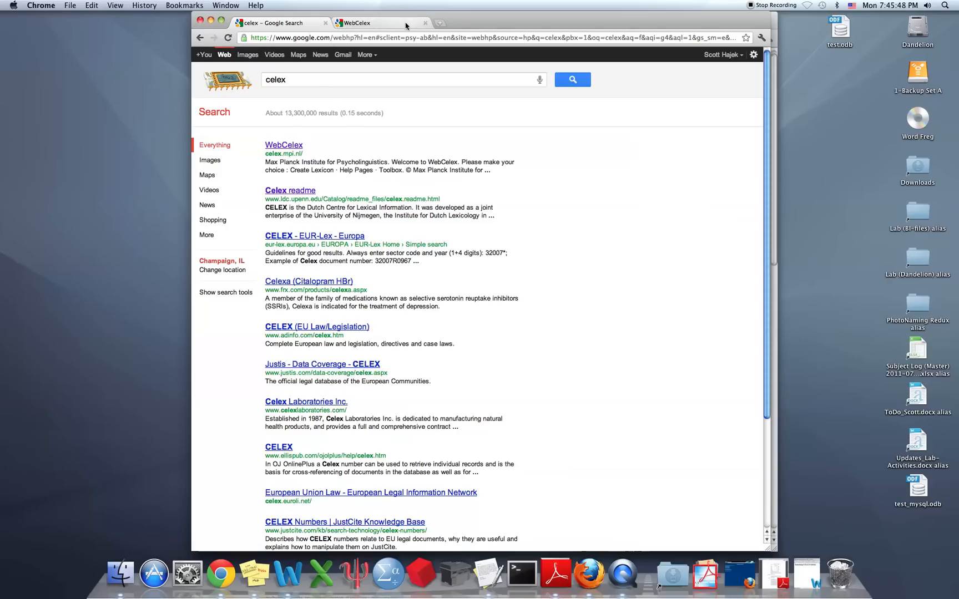
Switch to the WebCelex tab to show its welcome page
left_click(354, 22)
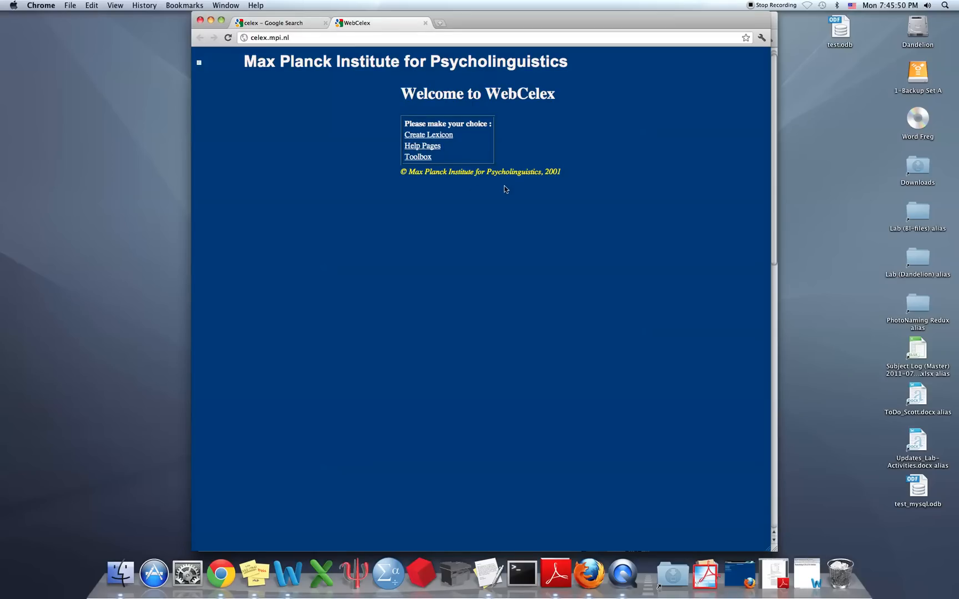
mouse_move(404, 128)
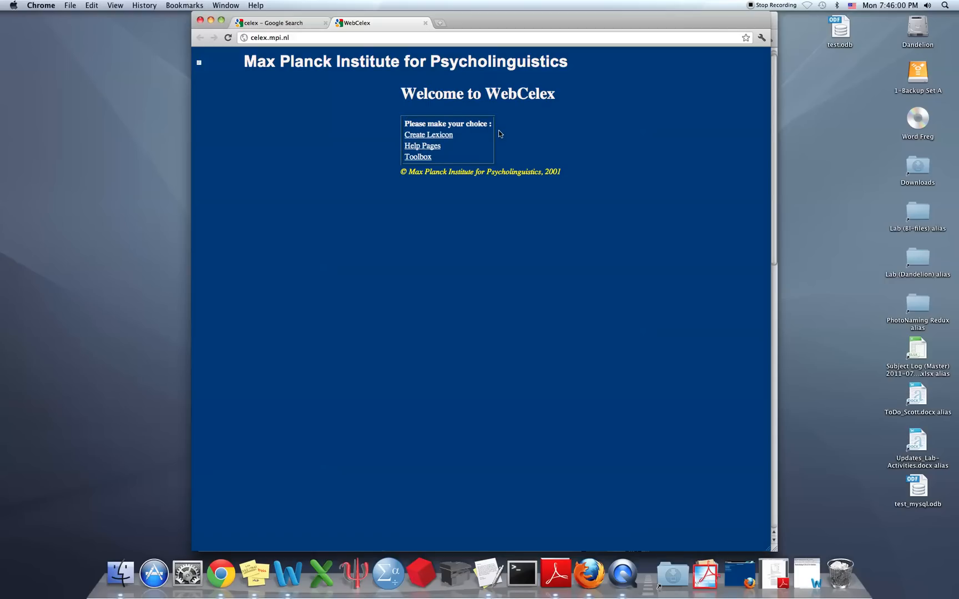
mouse_move(462, 140)
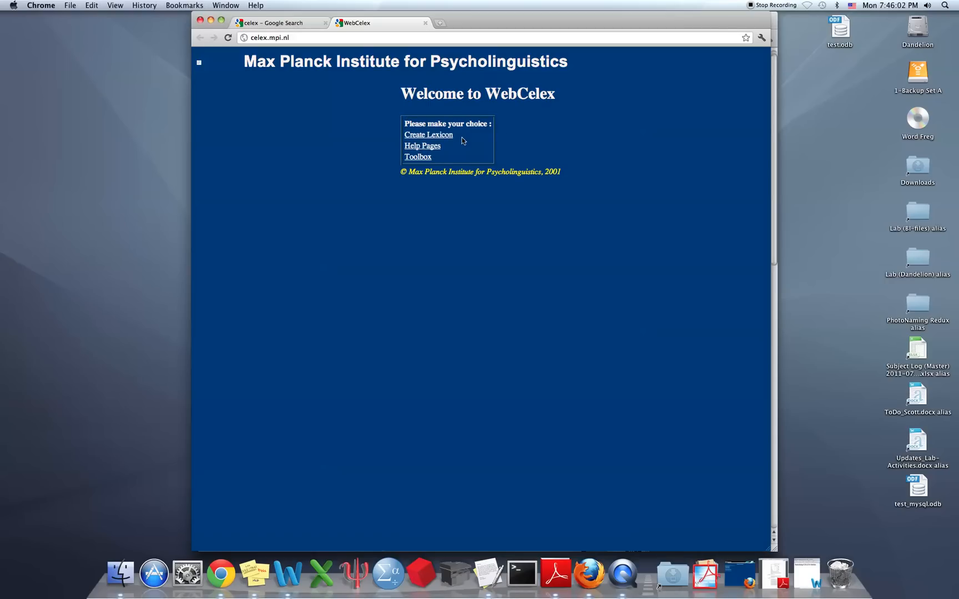
mouse_move(428, 134)
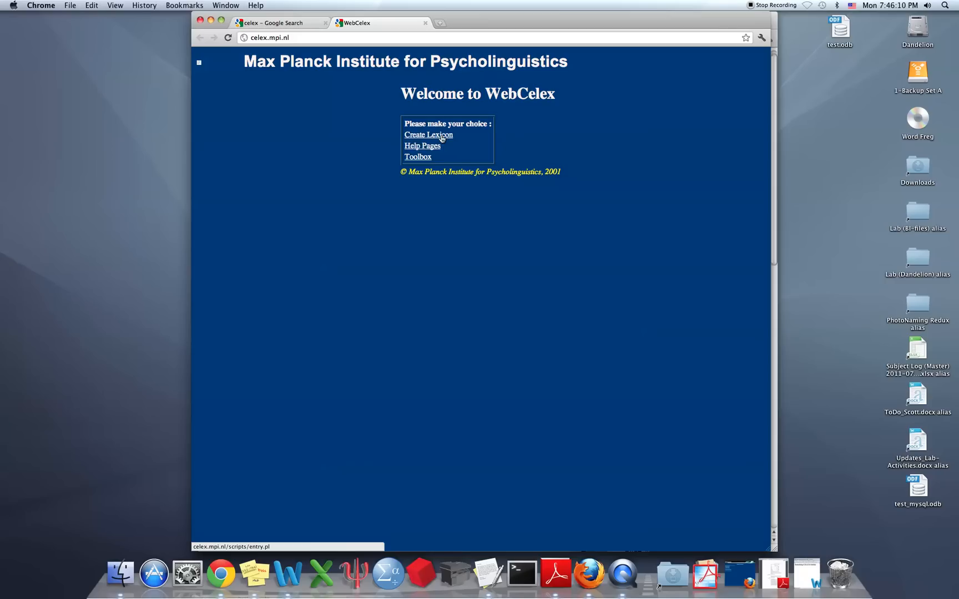
Start Create Lexicon and choose the English Wordforms database
left_click(427, 134)
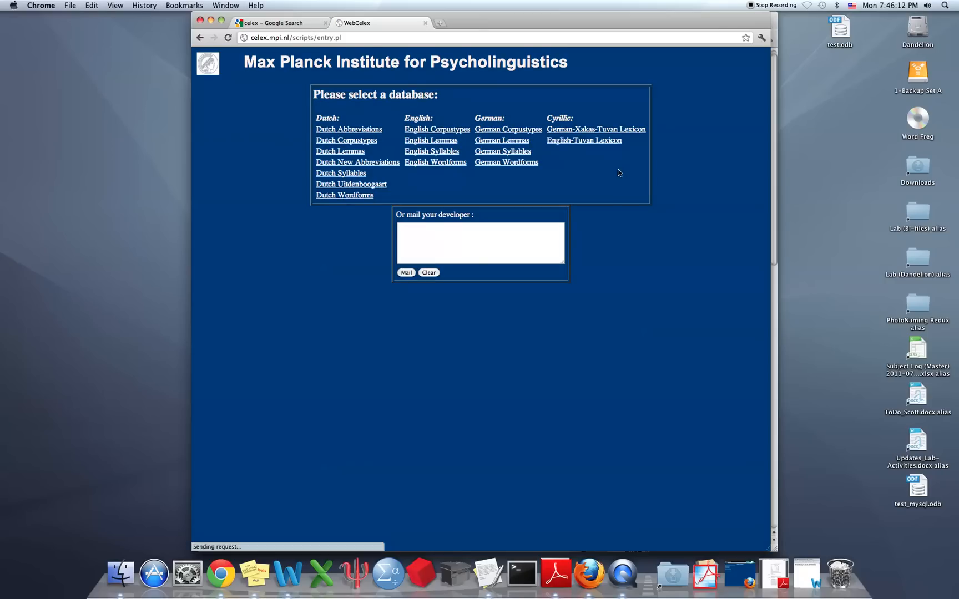
mouse_move(461, 185)
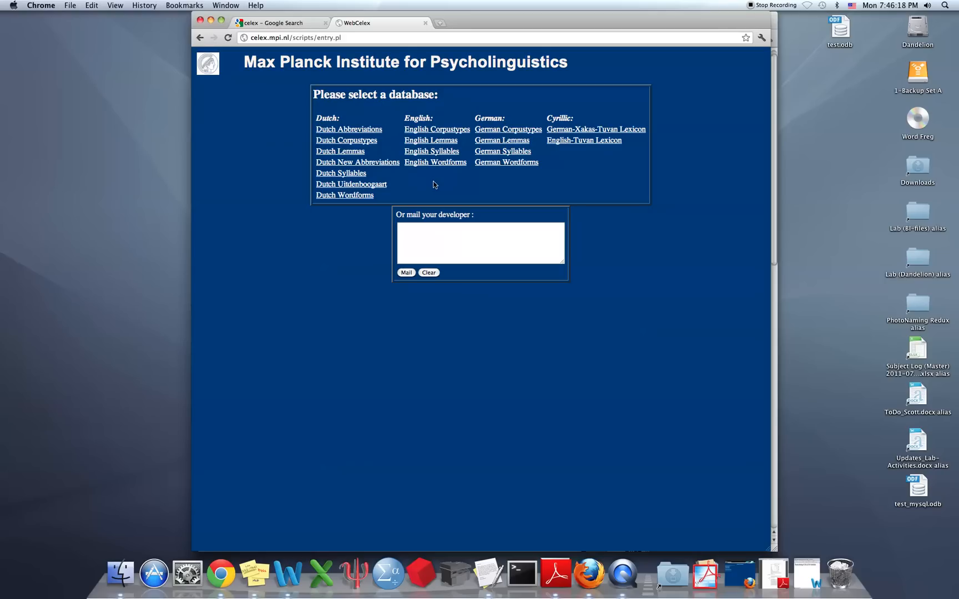
mouse_move(466, 153)
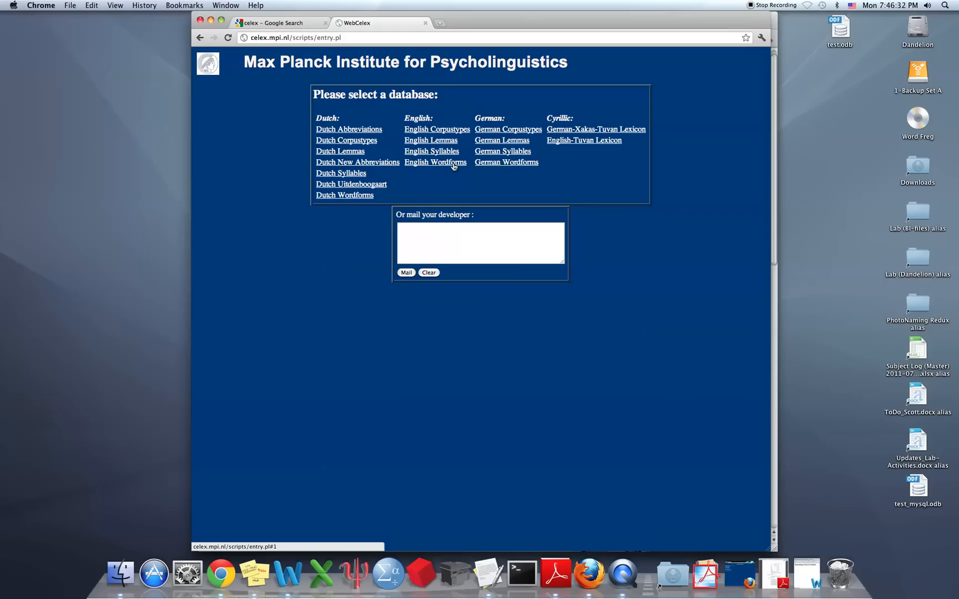
mouse_move(445, 168)
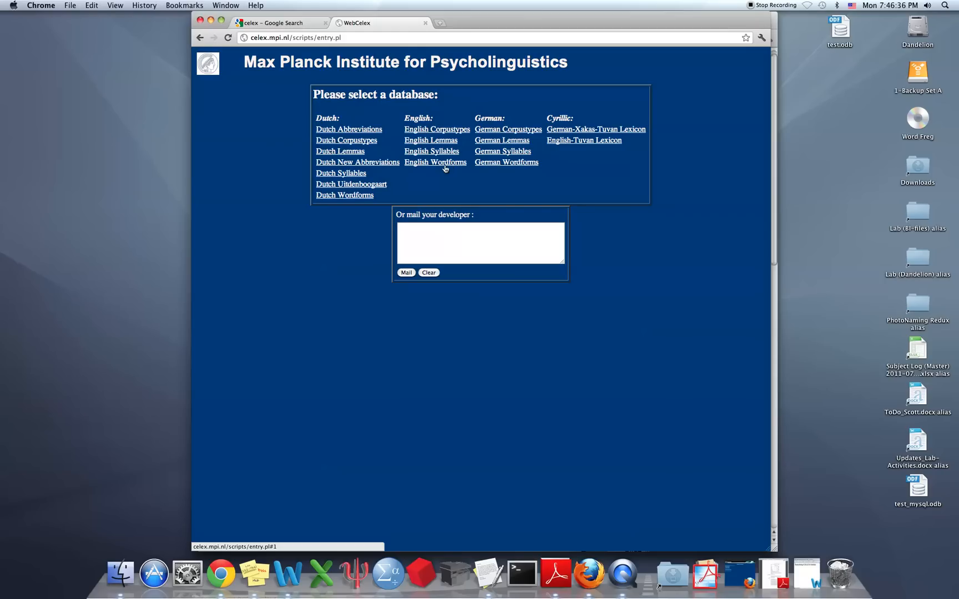
left_click(435, 162)
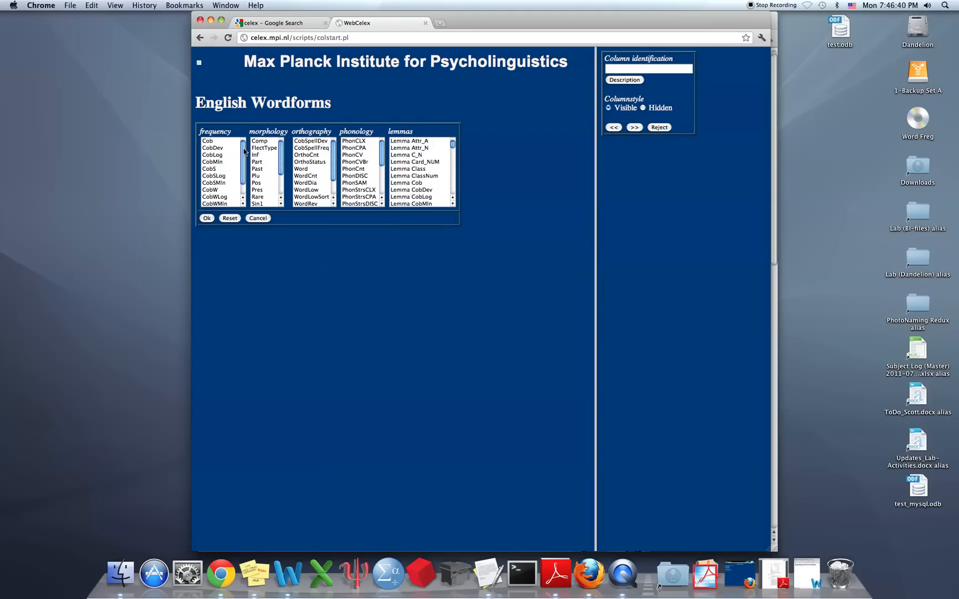
mouse_move(525, 168)
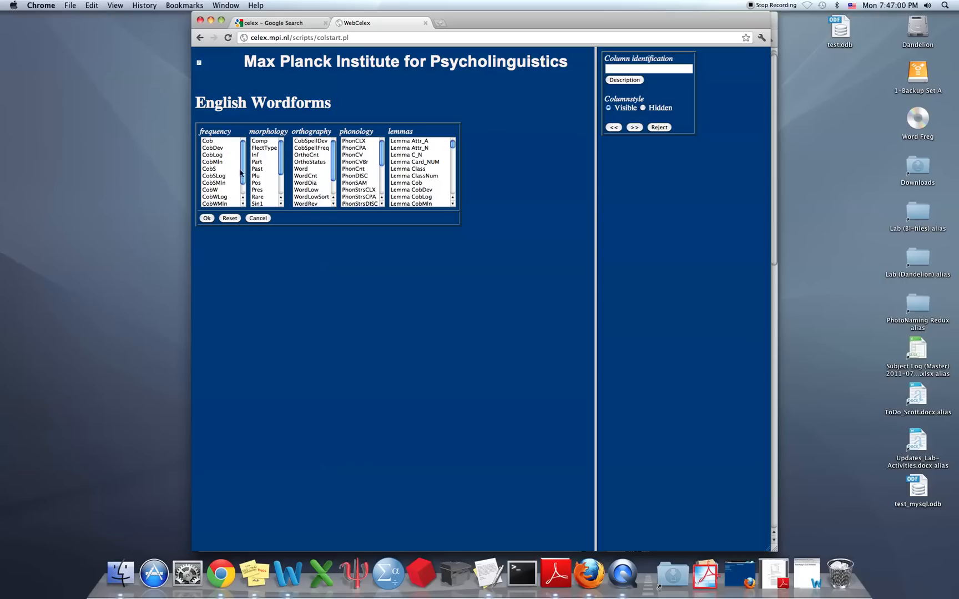
mouse_move(455, 147)
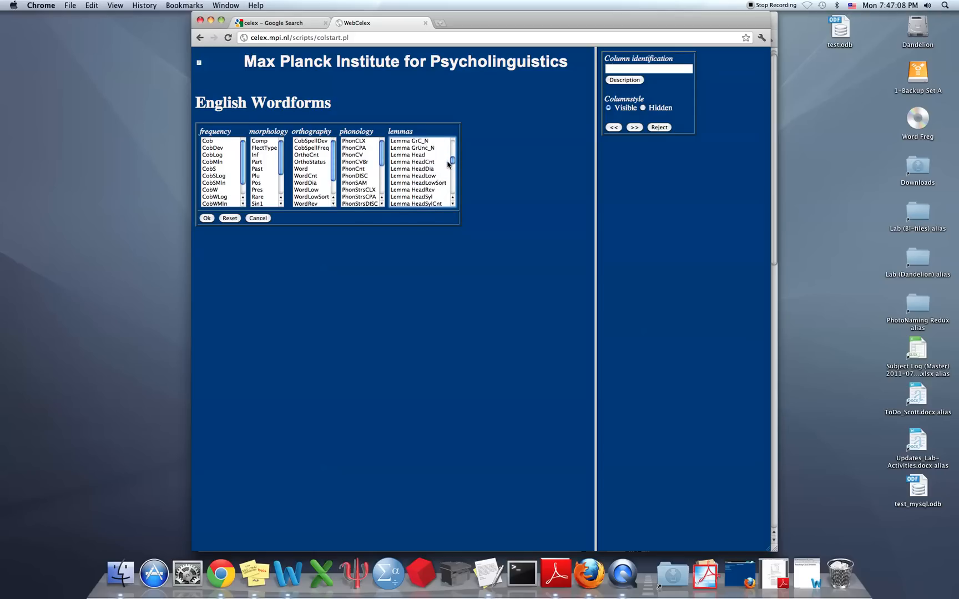
Add Lemma Head from the lemmas list as column 1
left_click(406, 154)
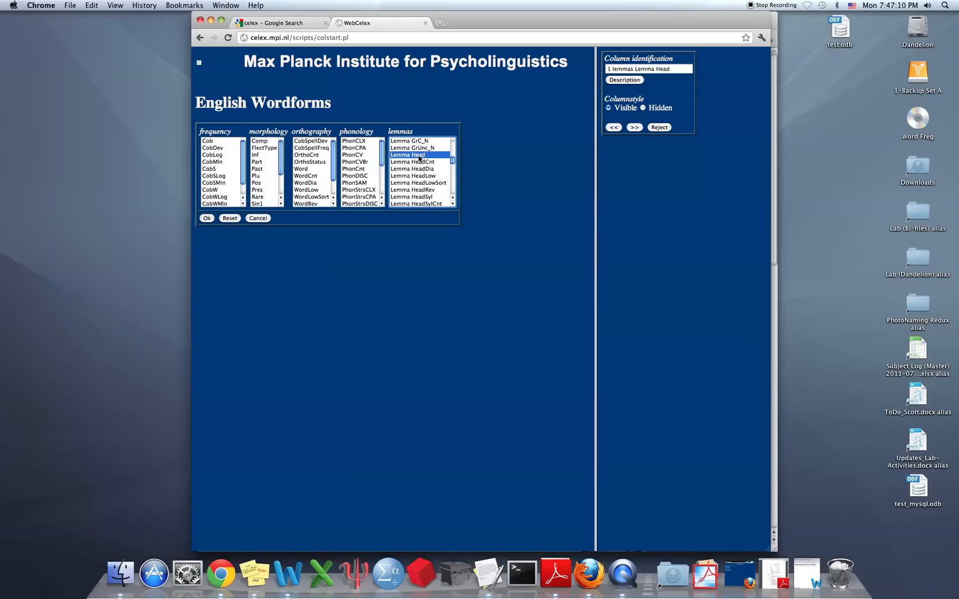
mouse_move(582, 72)
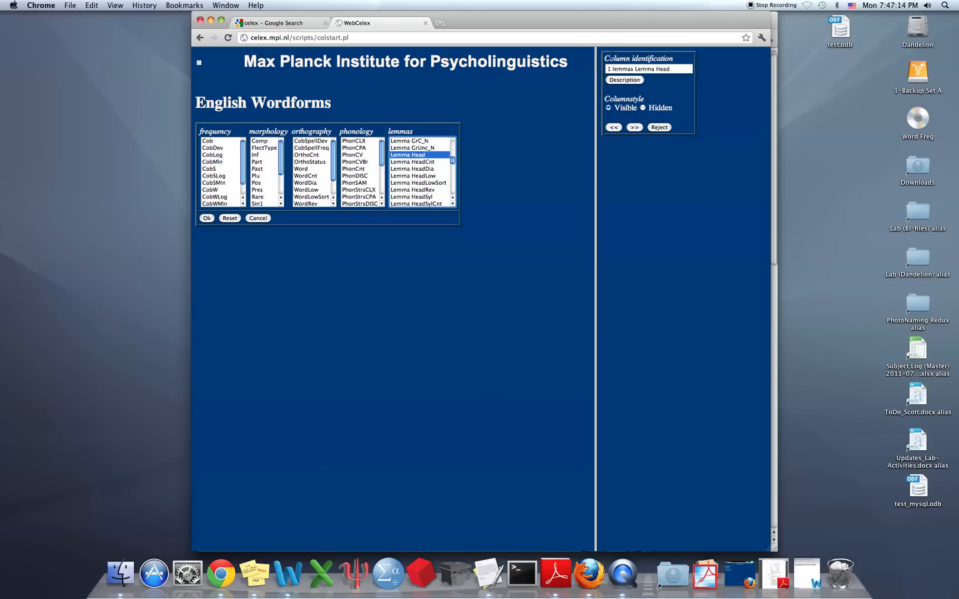
mouse_move(368, 184)
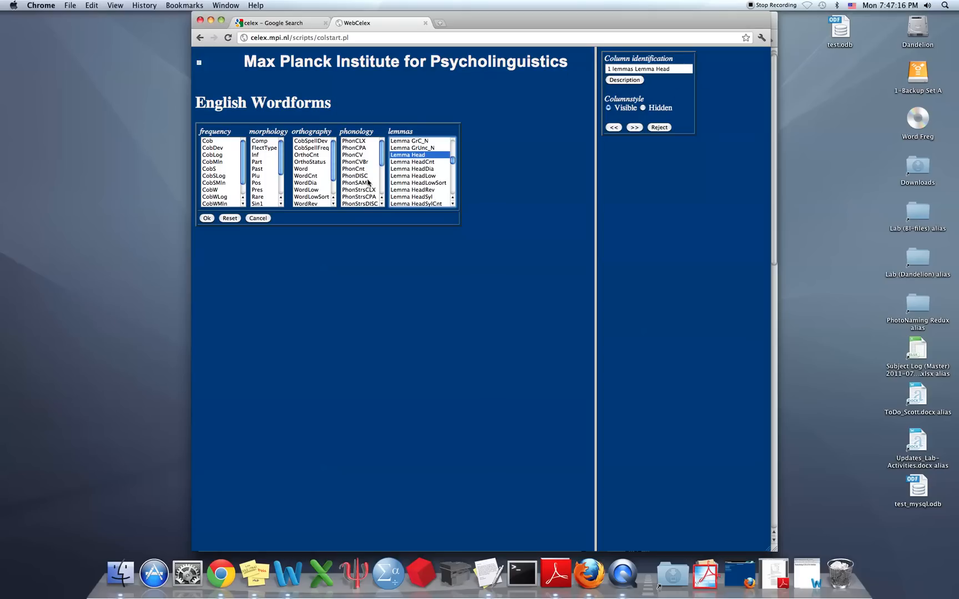
mouse_move(403, 177)
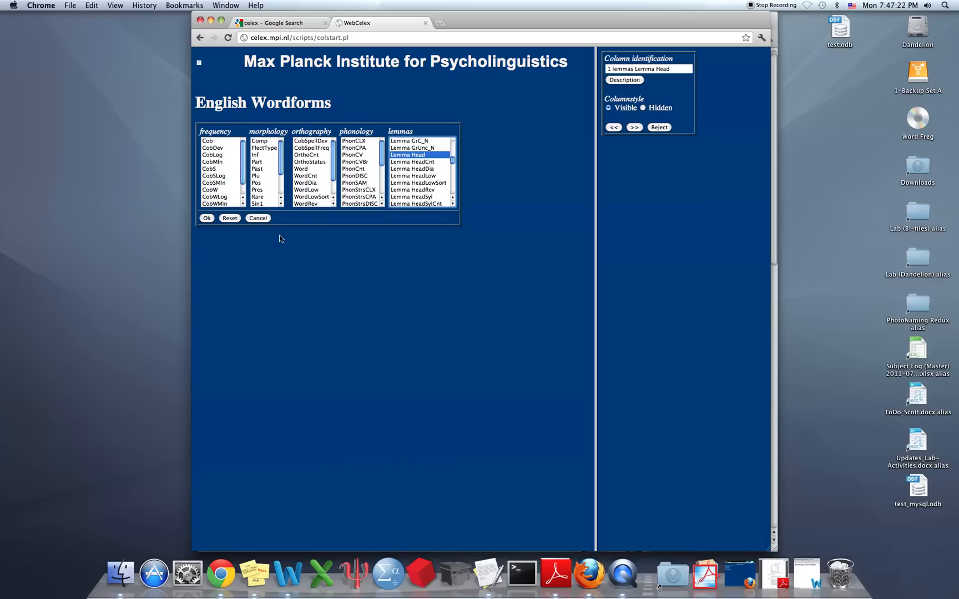
mouse_move(431, 168)
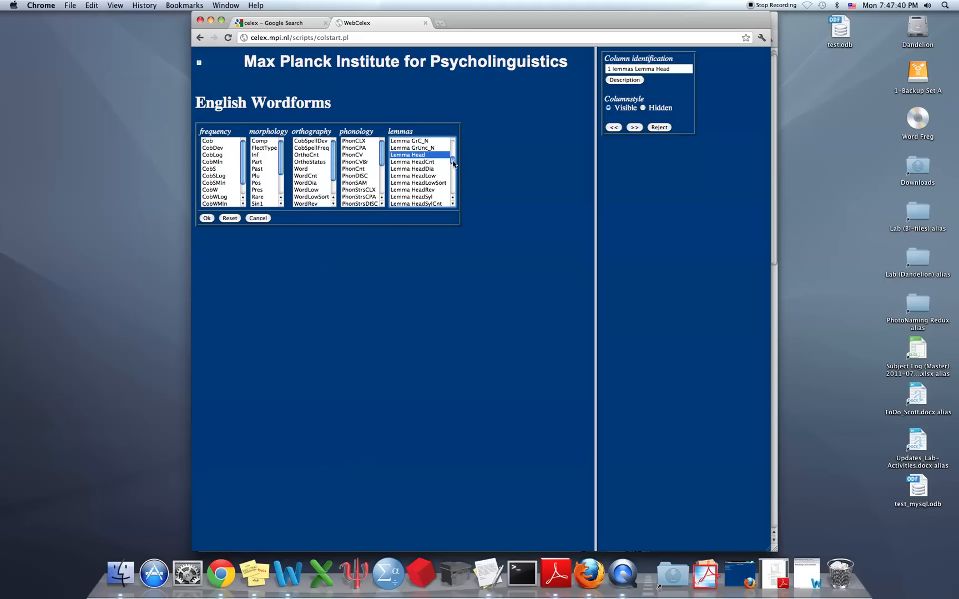
mouse_move(514, 154)
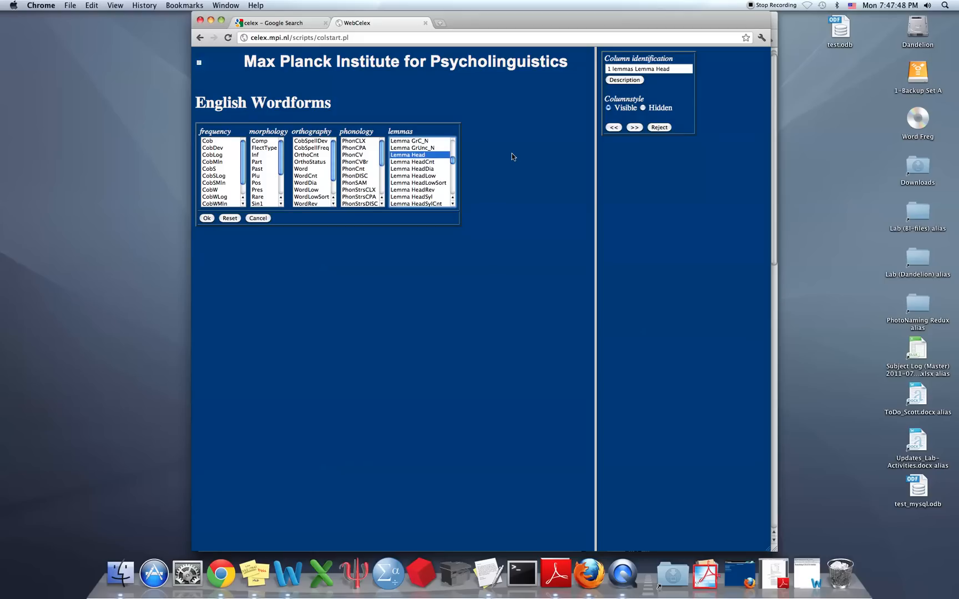
mouse_move(452, 165)
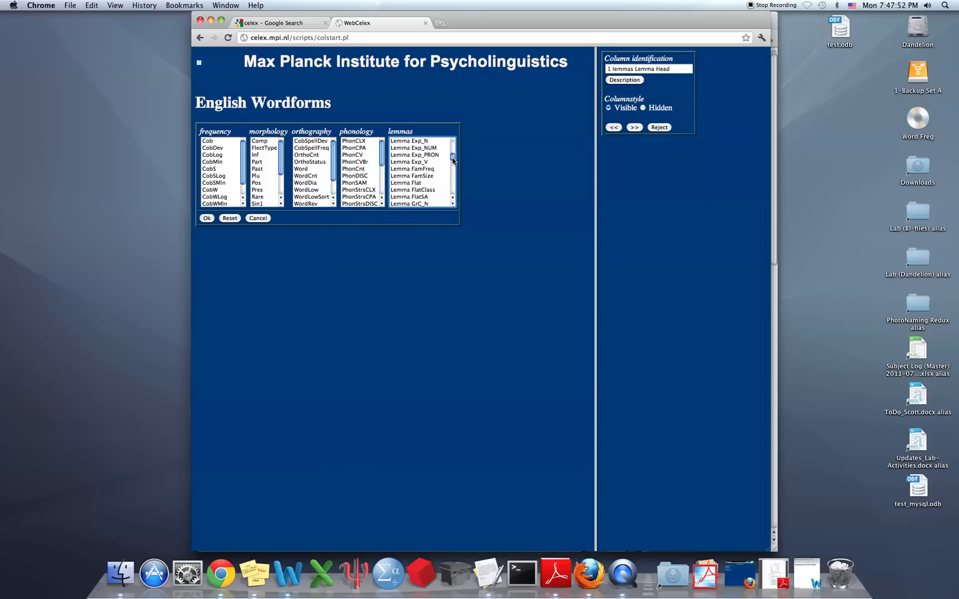
Add Lemma Class, morphology Plu and orthography Word as columns 2, 3 and 4
left_click(453, 154)
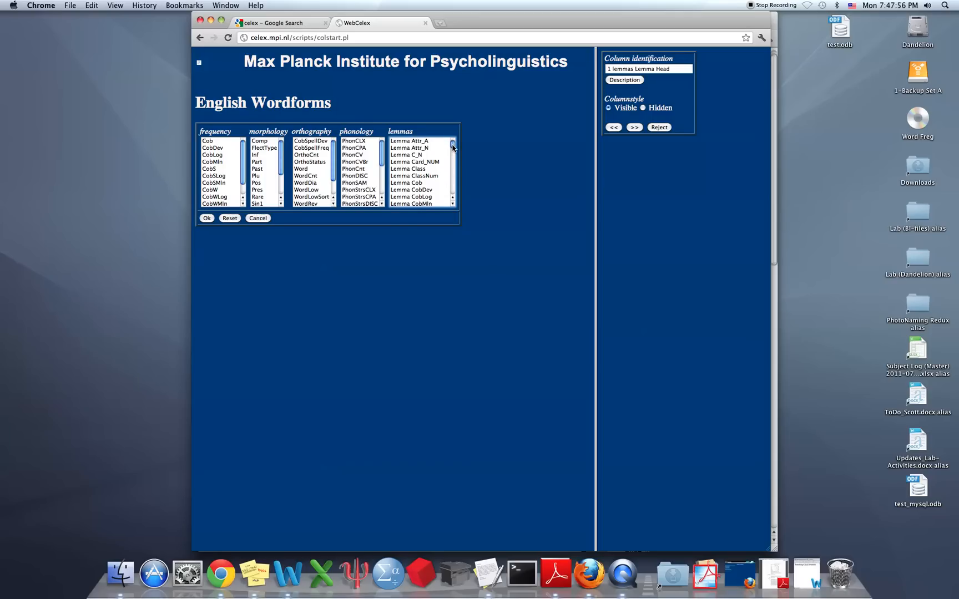
left_click(408, 169)
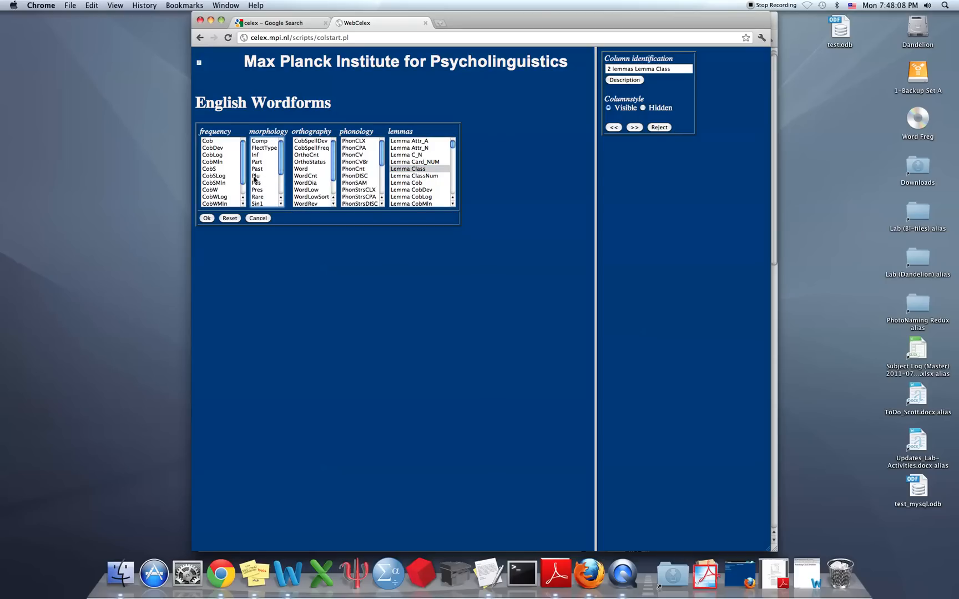
left_click(256, 175)
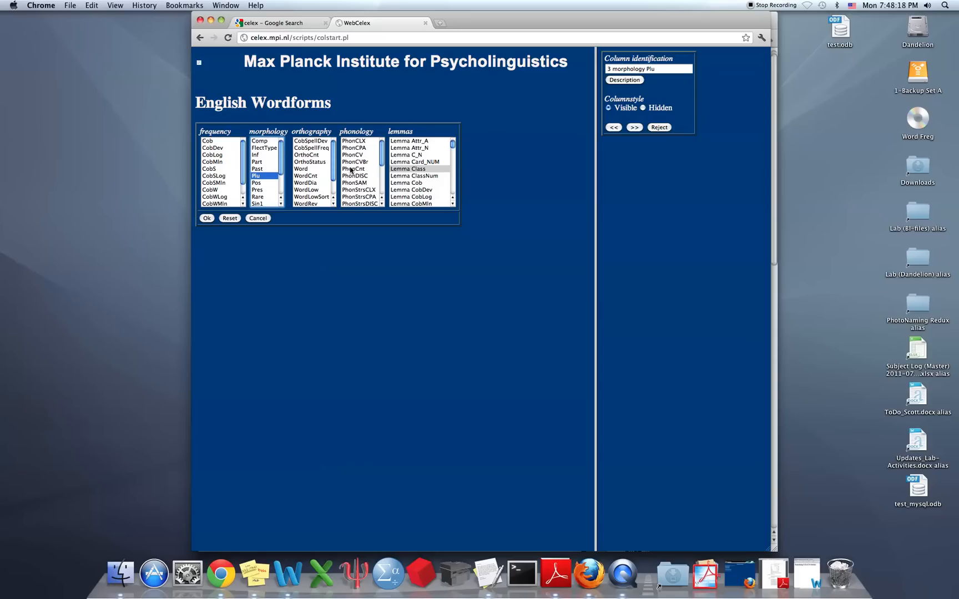
mouse_move(324, 175)
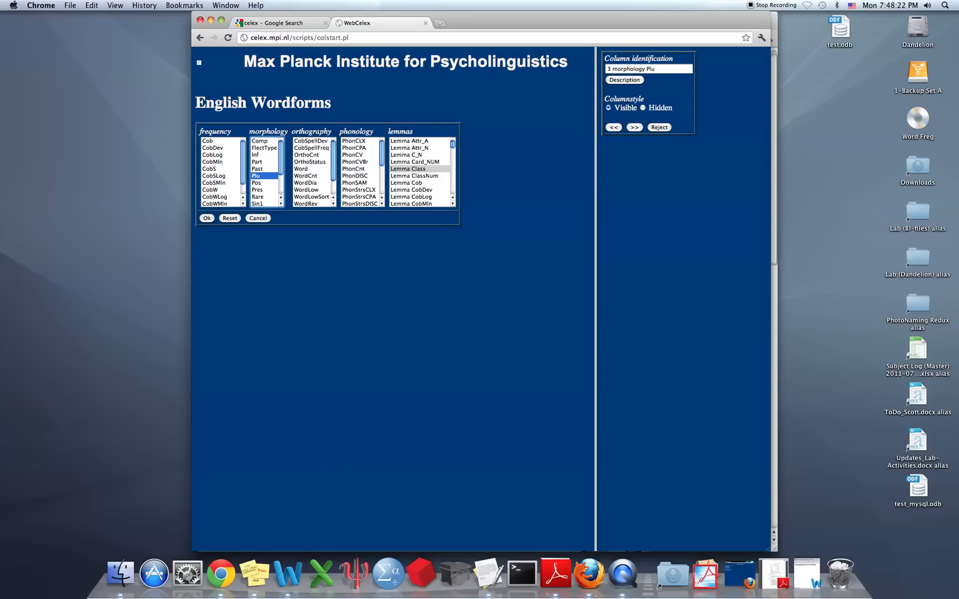
left_click(300, 168)
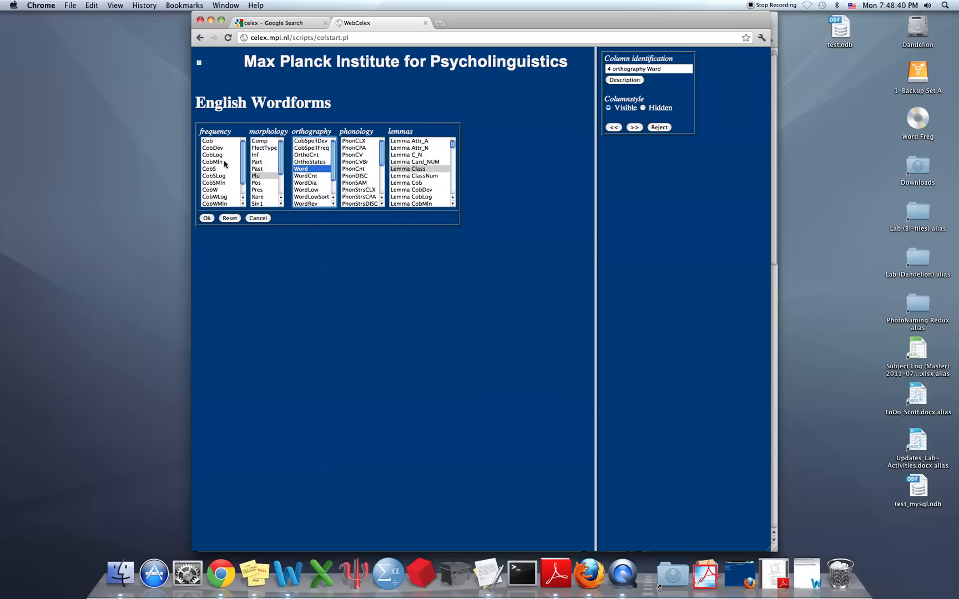
Add frequency CobMln, Lemma CobMln and IdNumLemma as columns 5–7, then submit
left_click(212, 161)
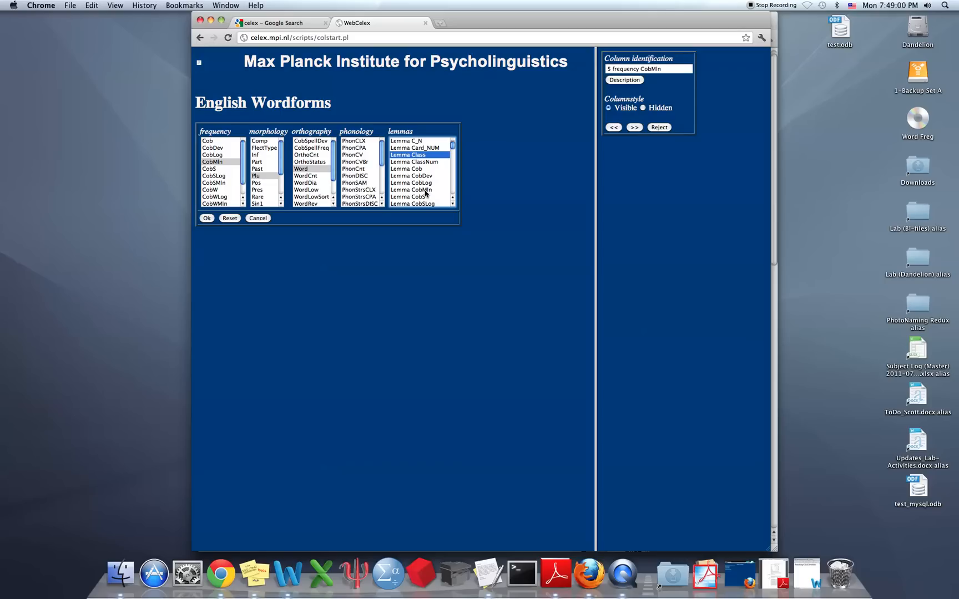
left_click(410, 190)
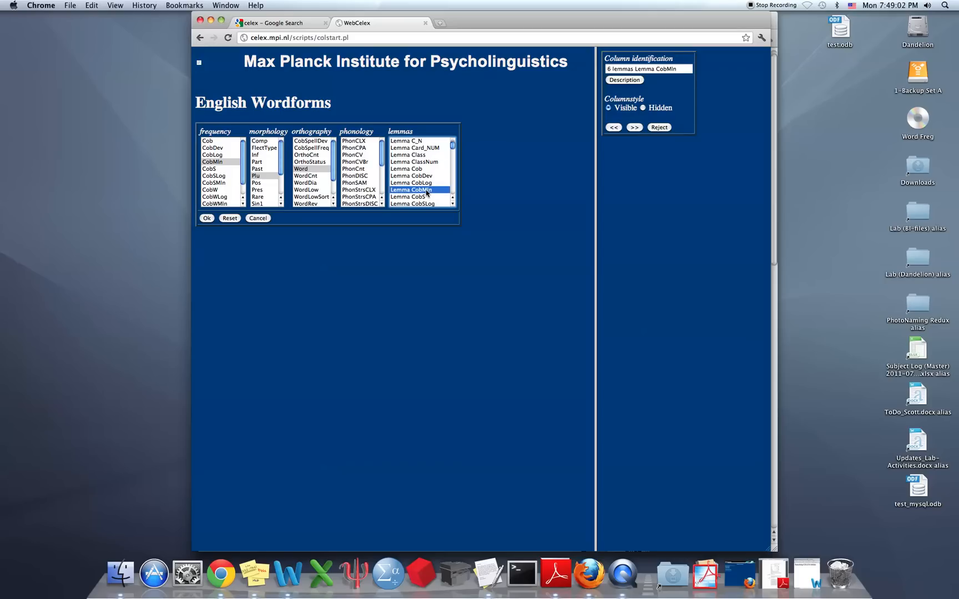
mouse_move(533, 161)
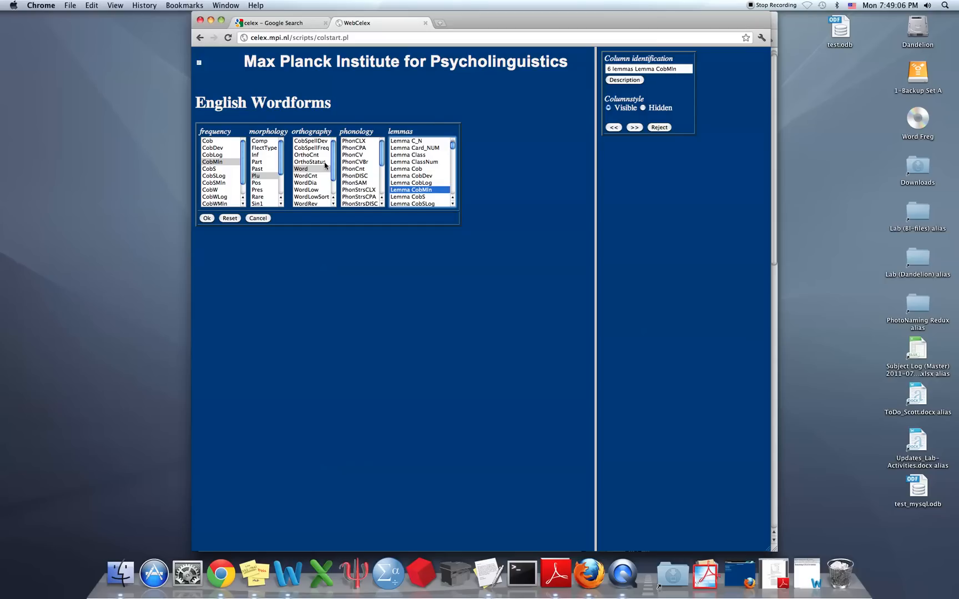
mouse_move(189, 147)
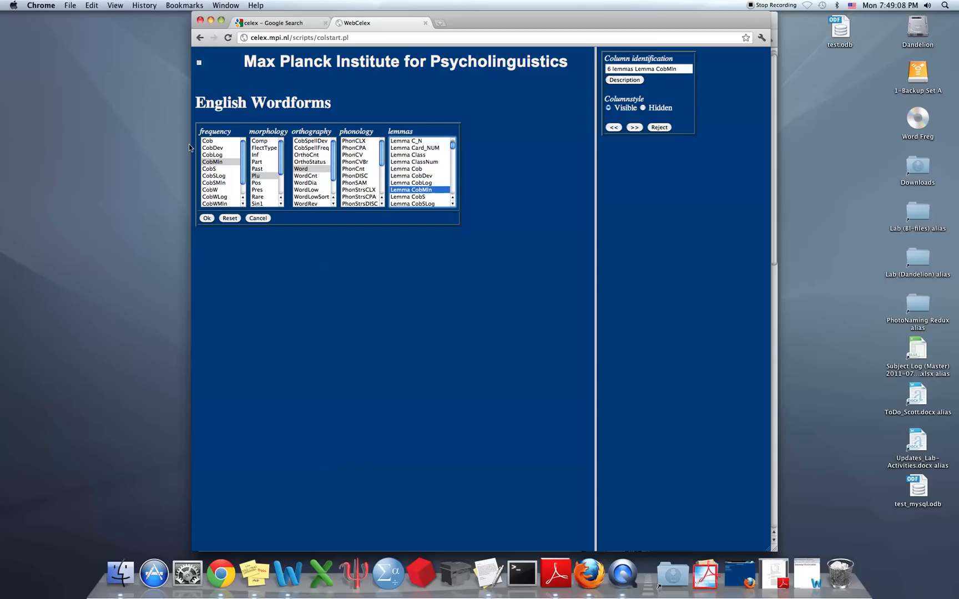
left_click(212, 161)
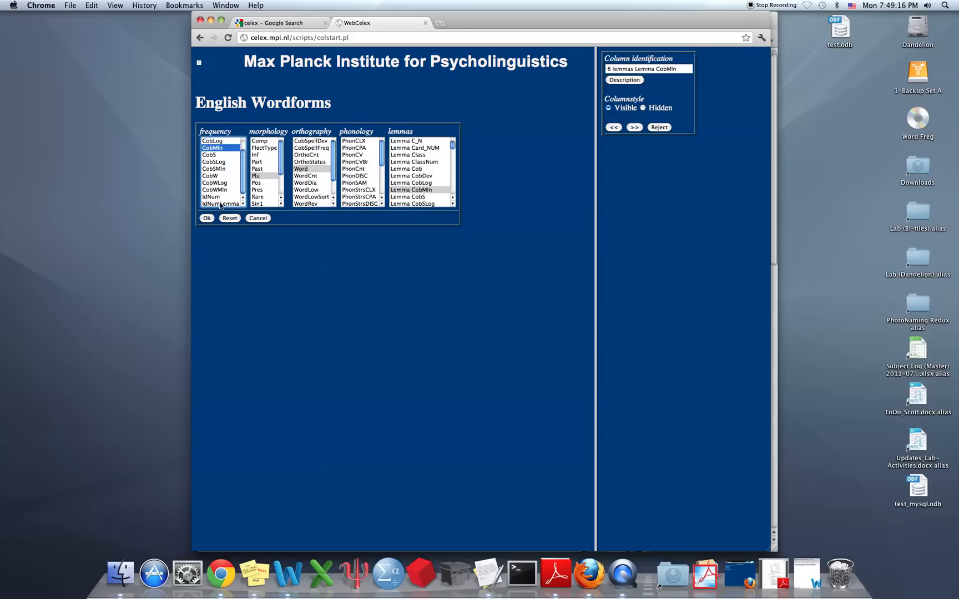
left_click(220, 203)
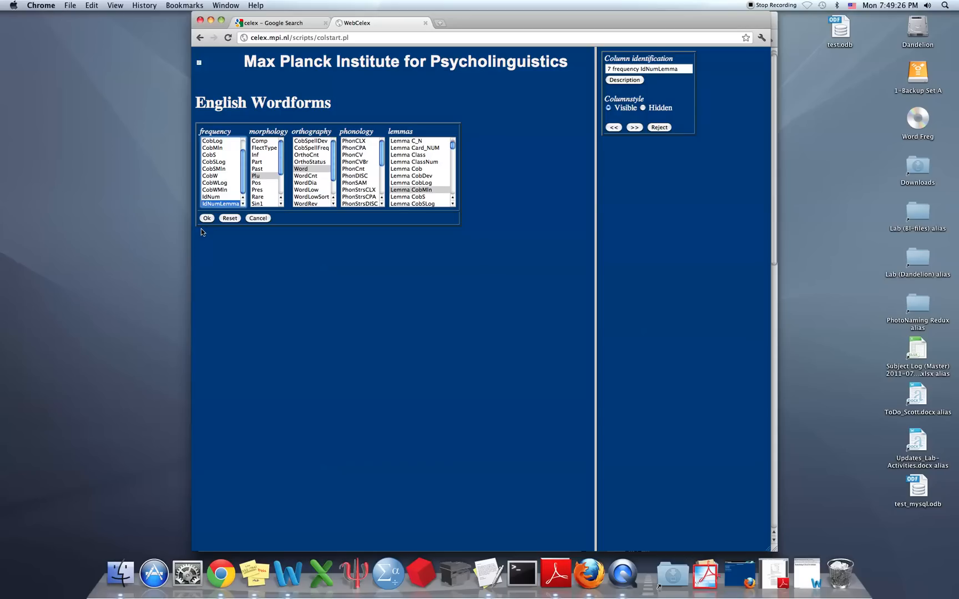
left_click(206, 218)
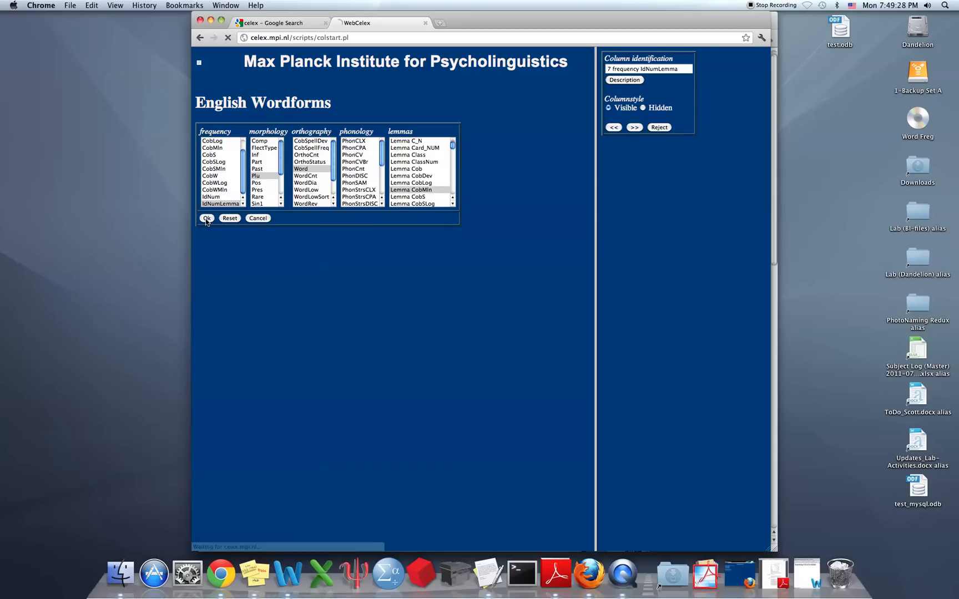
Confirm the column choices to load the Restrictions page listing all seven columns
left_click(206, 218)
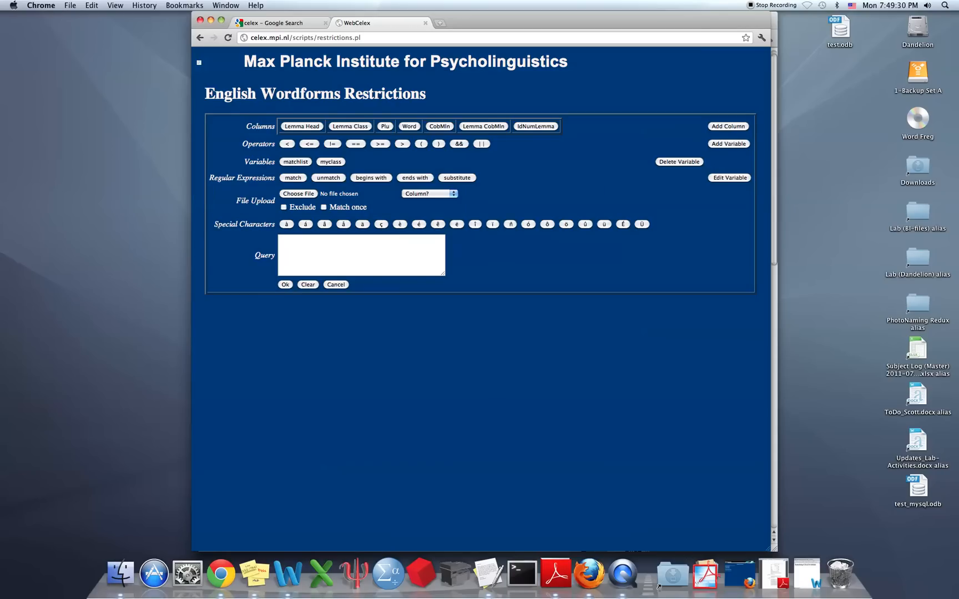
mouse_move(361, 293)
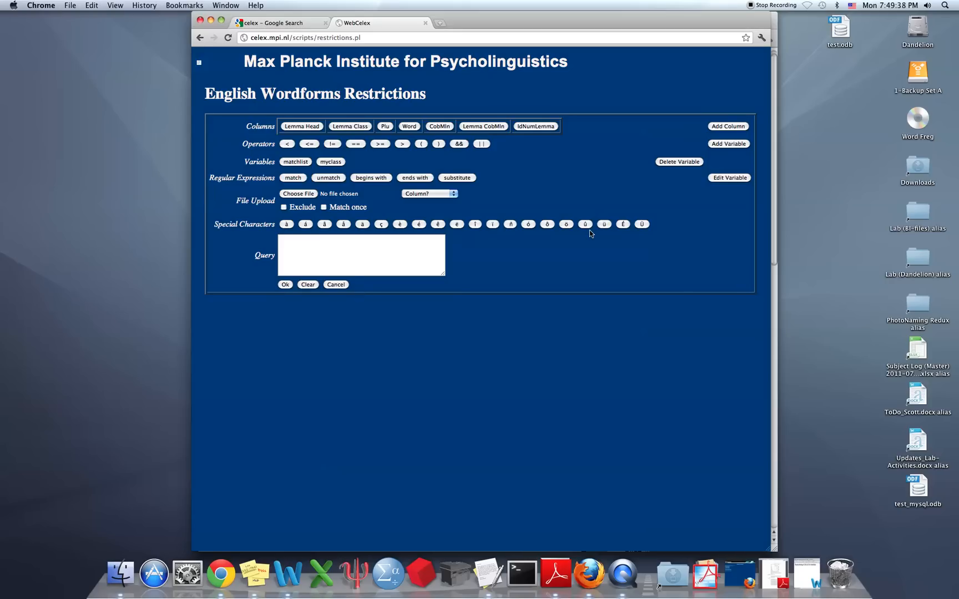
mouse_move(278, 151)
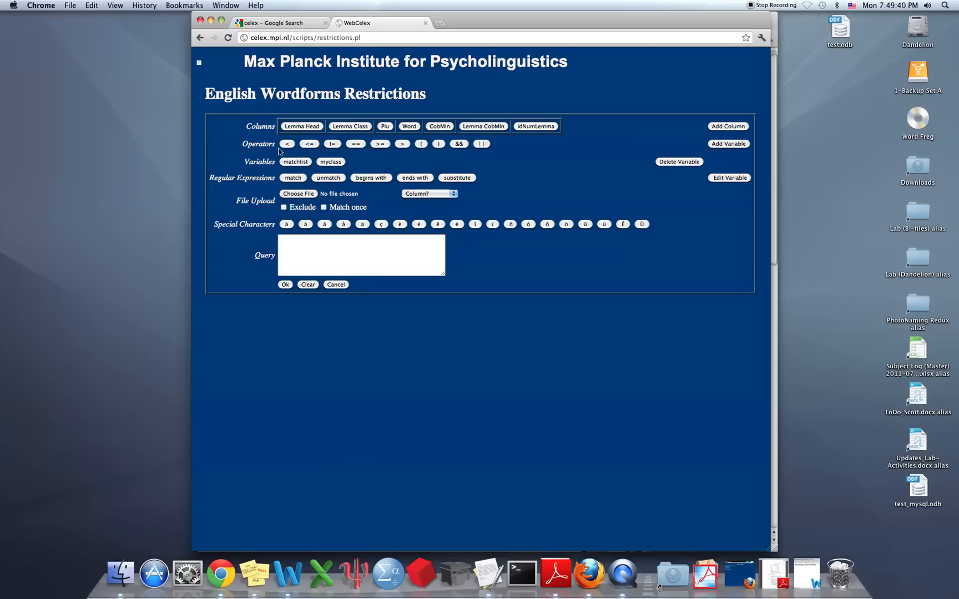
mouse_move(278, 152)
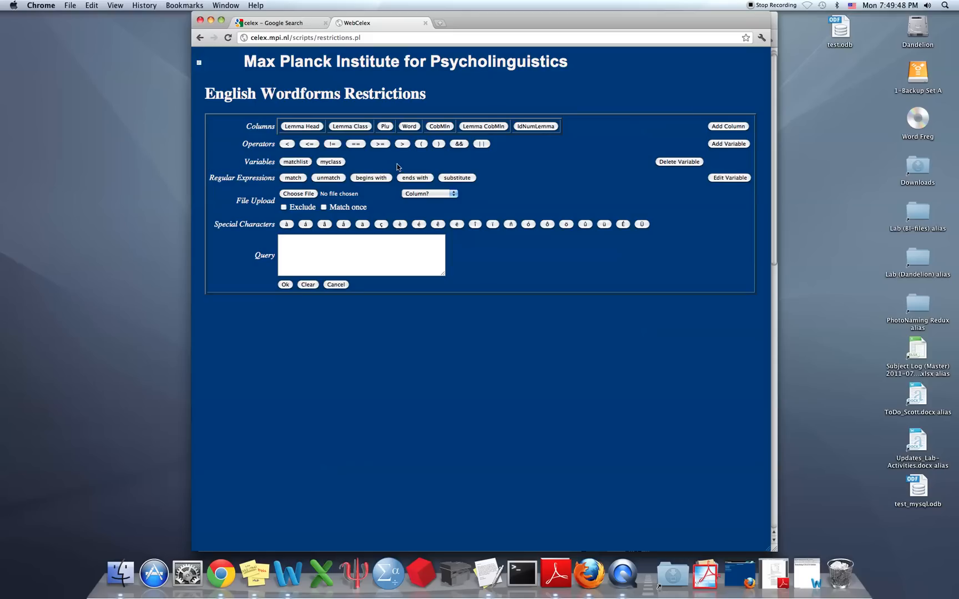
mouse_move(471, 160)
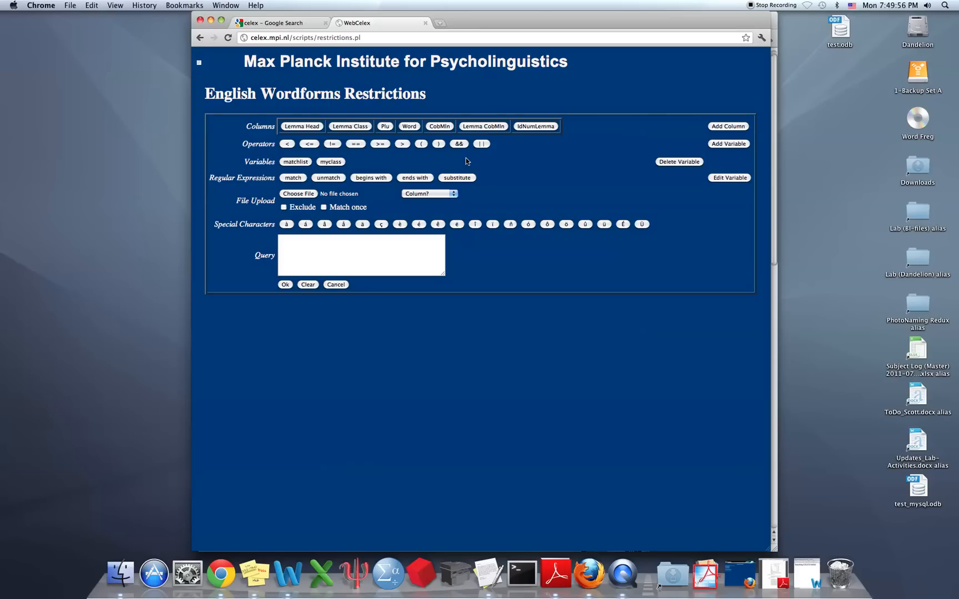
mouse_move(363, 132)
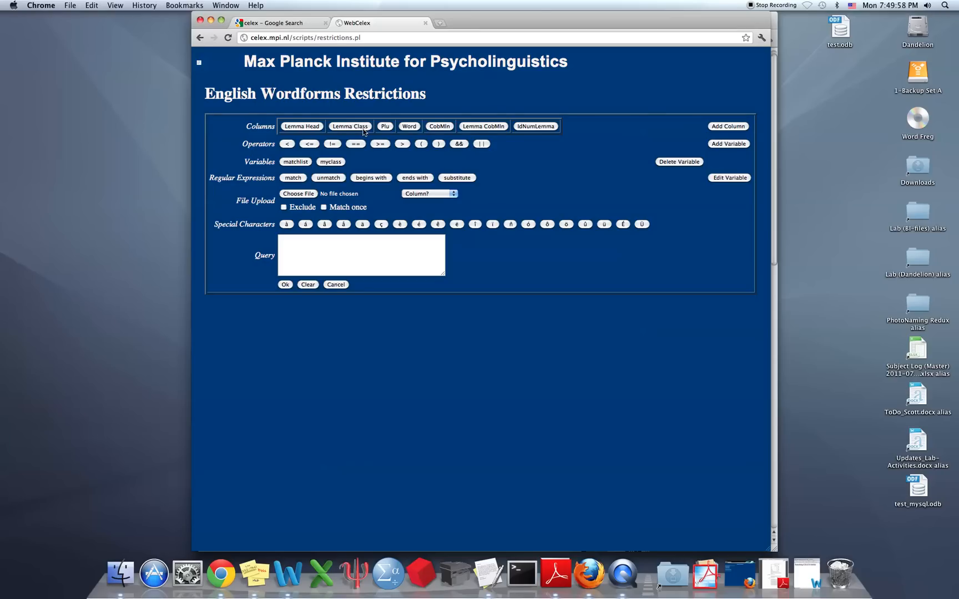
mouse_move(365, 134)
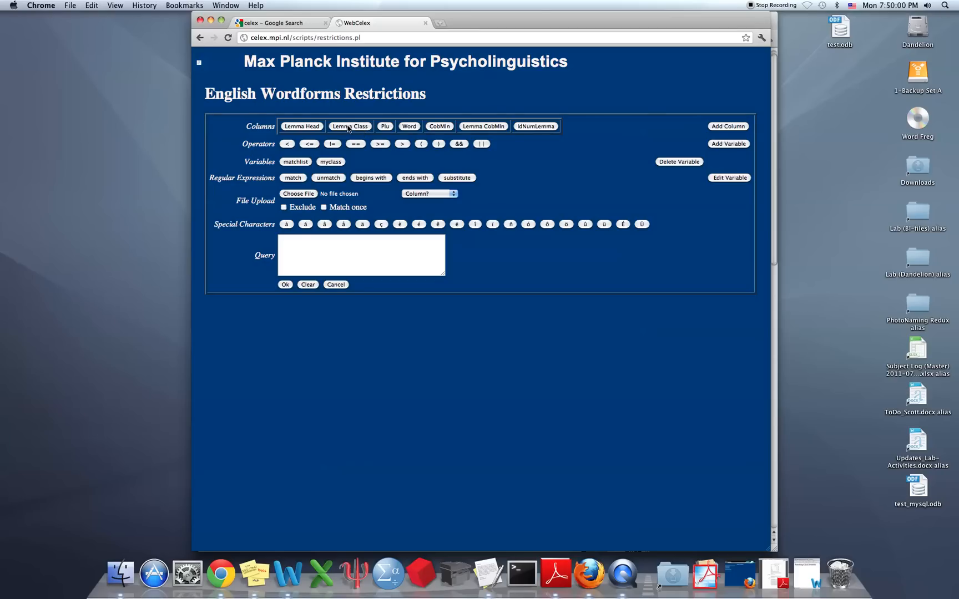
Build the query Lemma Class eq 'N' in the Query box
left_click(349, 126)
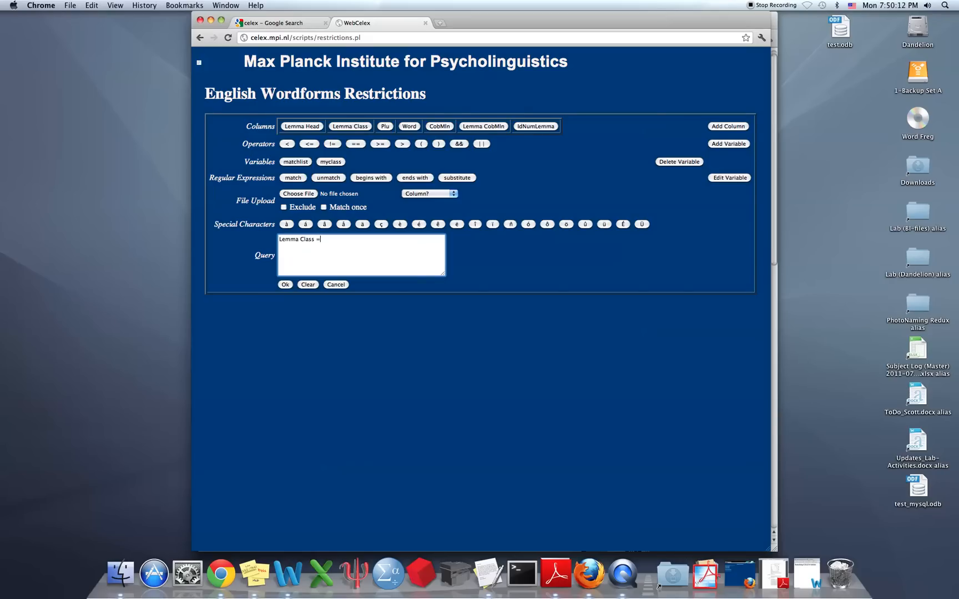
left_click(355, 144)
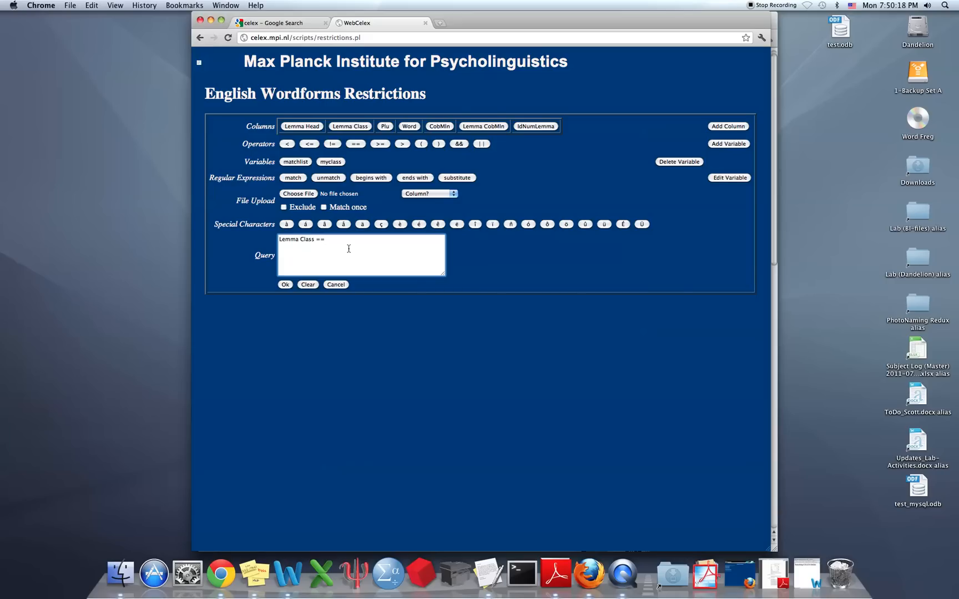
key("Backspace")
type("eq '")
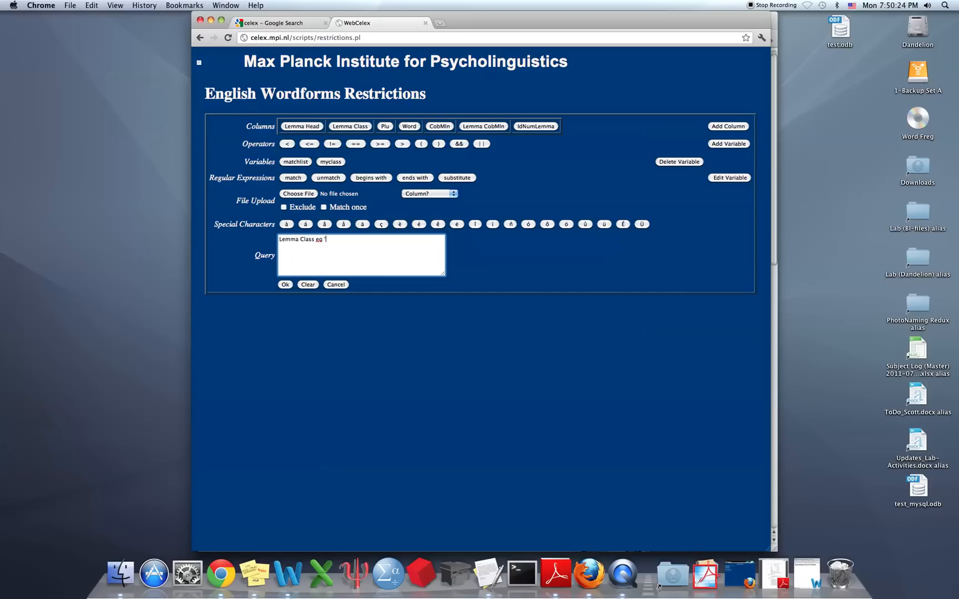
type("N'")
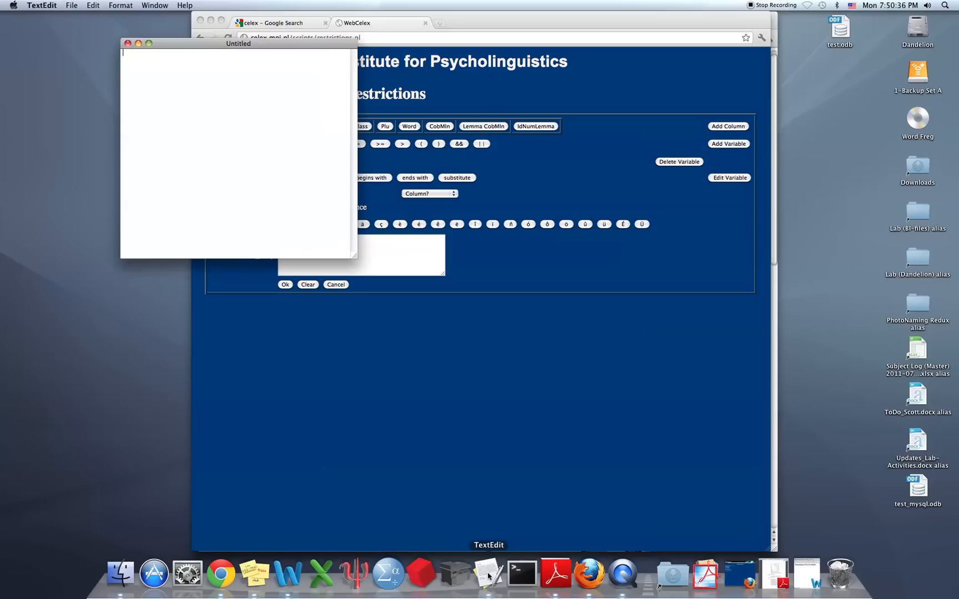
Move the blank TextEdit document aside and type dog, man, hair, car, ox, school on separate lines
left_click_drag(238, 43, 697, 259)
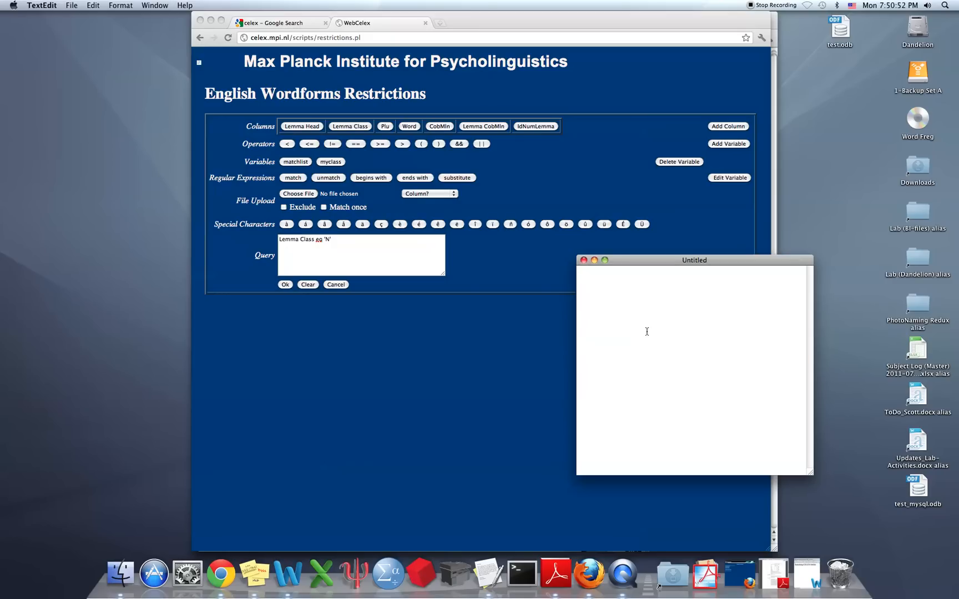
type("dog")
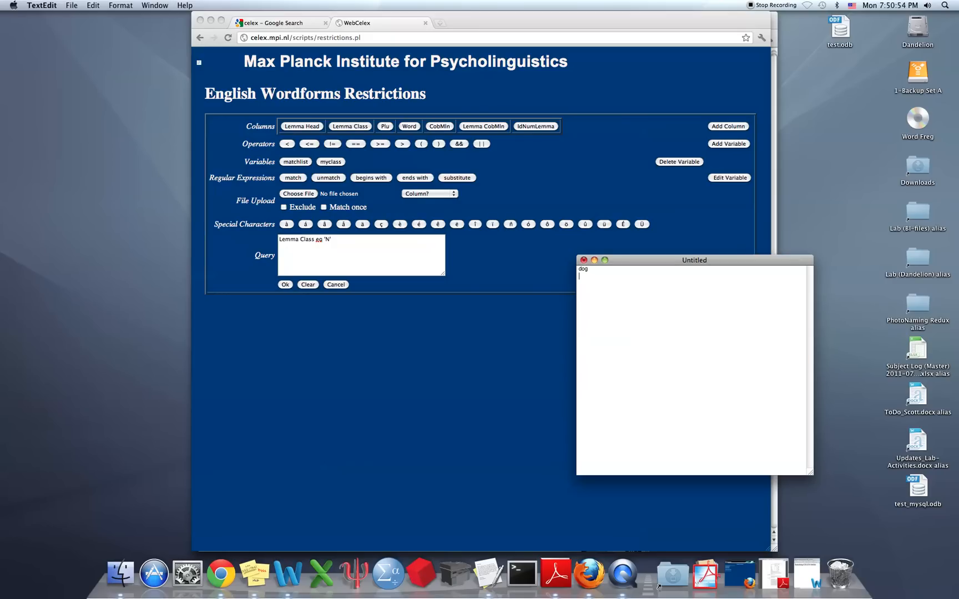
type("man")
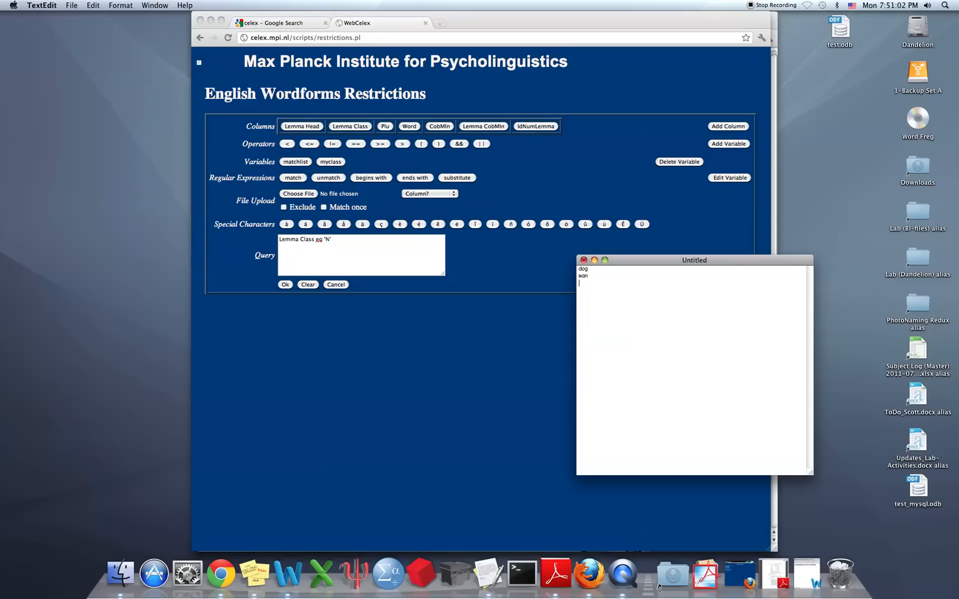
type("hair")
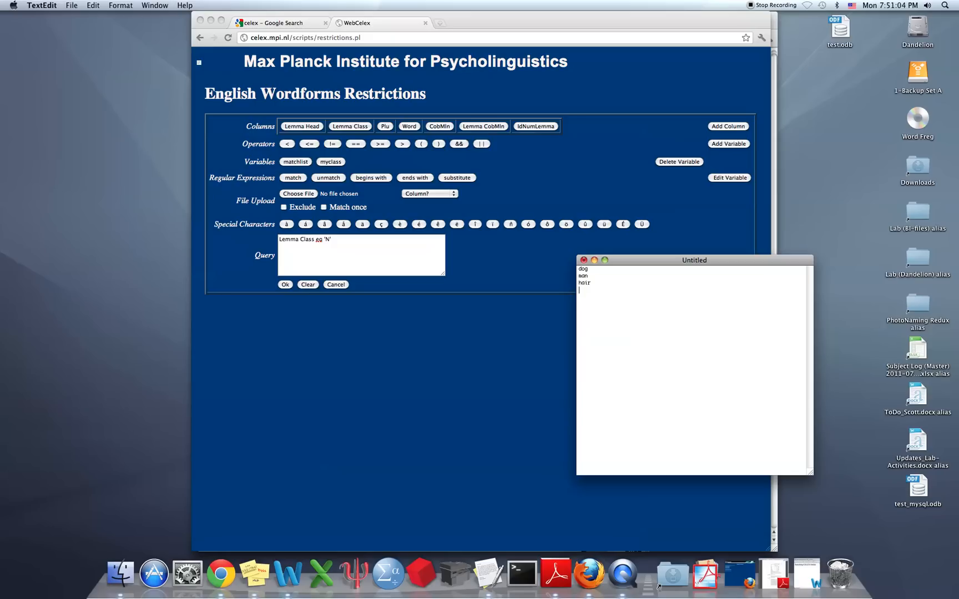
type("car")
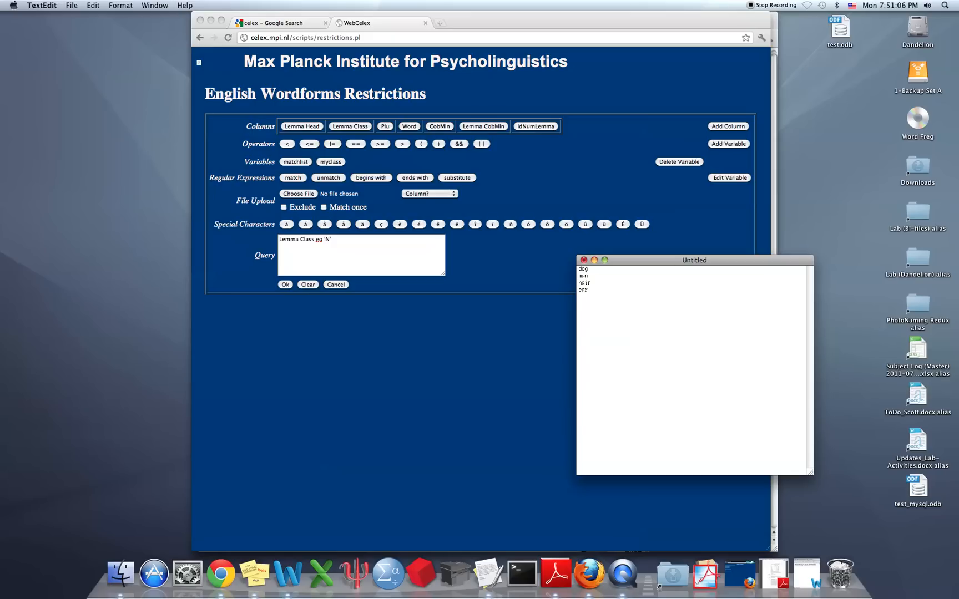
type("ox")
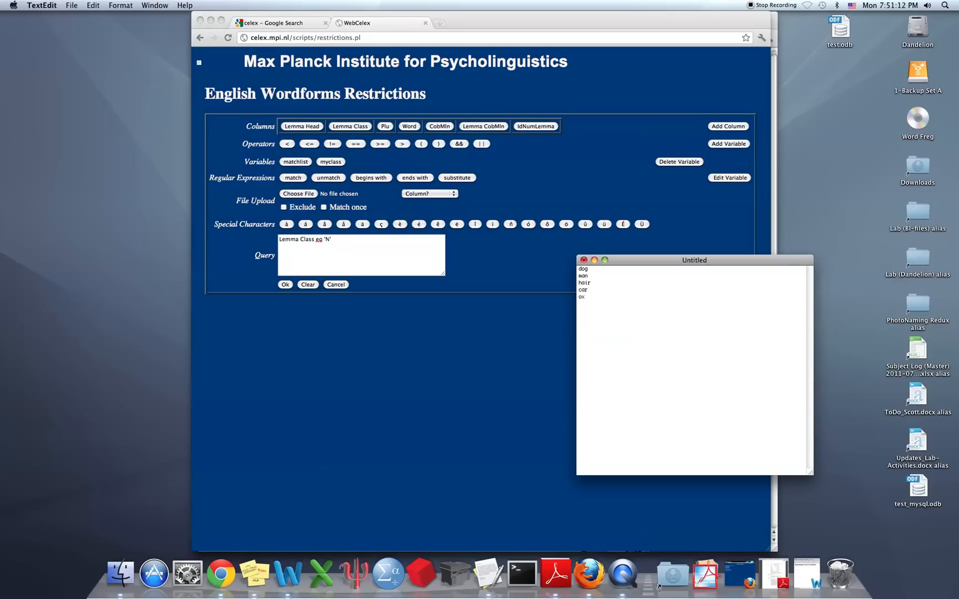
type("sch")
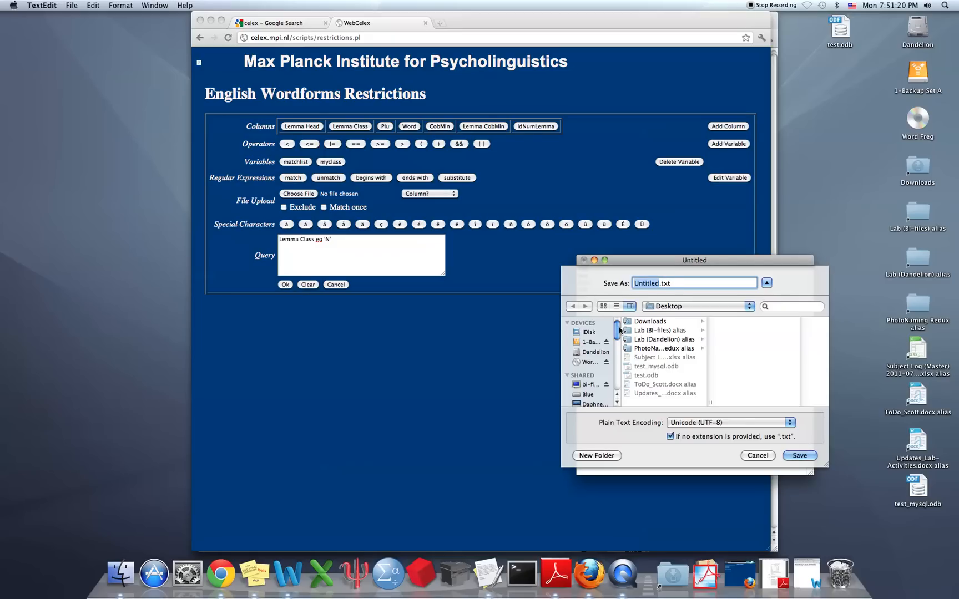
Save the word list as matchlist.txt on the Desktop and close the document
type("matchlis")
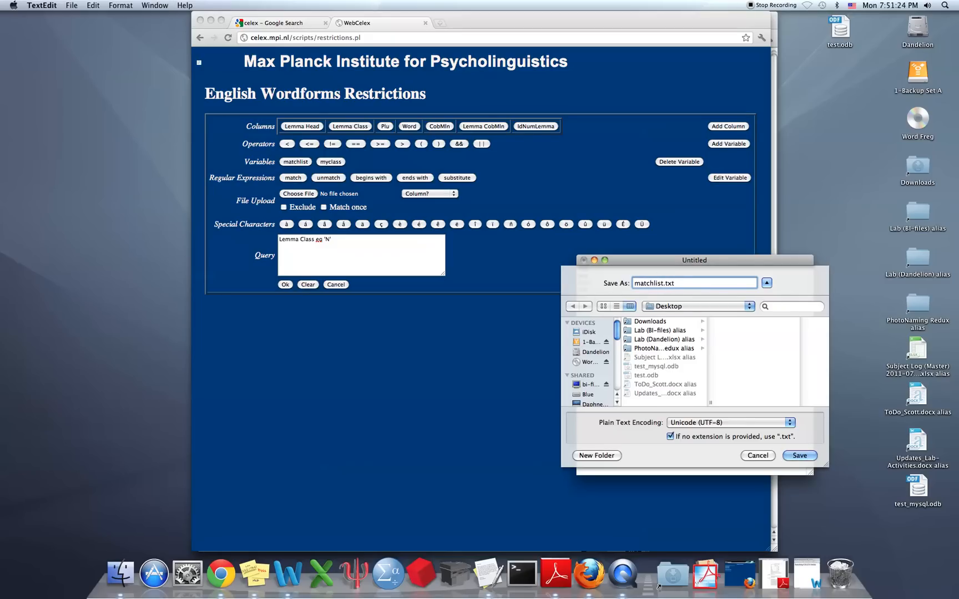
left_click(798, 456)
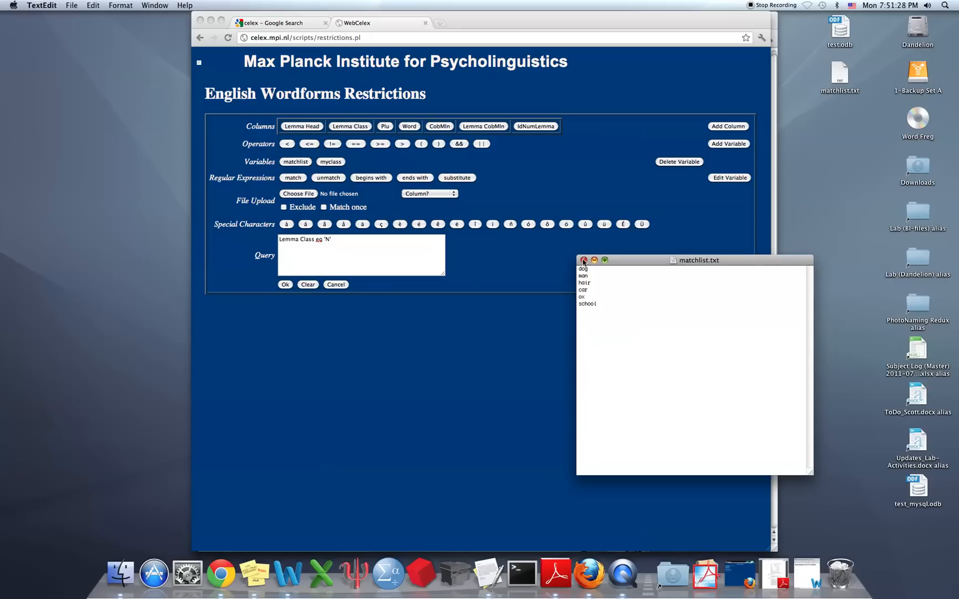
left_click(583, 260)
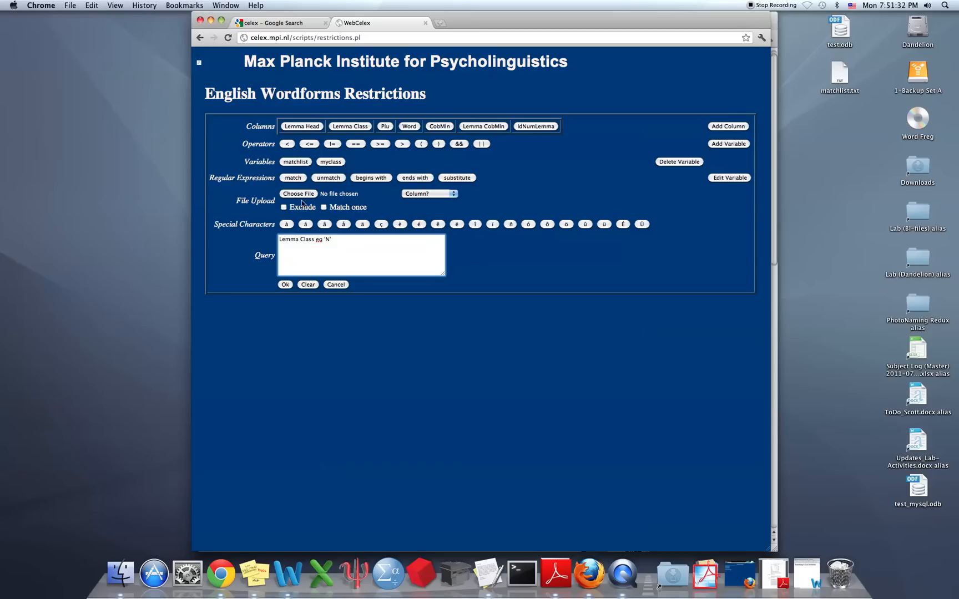
Upload matchlist.txt from the Desktop and match it against the Lemma Head column
left_click(299, 193)
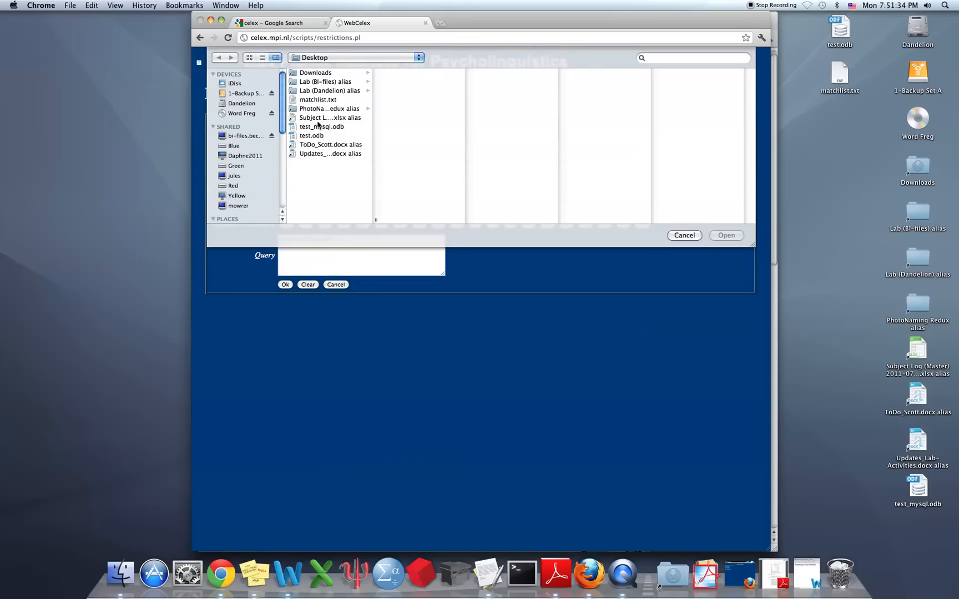
left_click(318, 100)
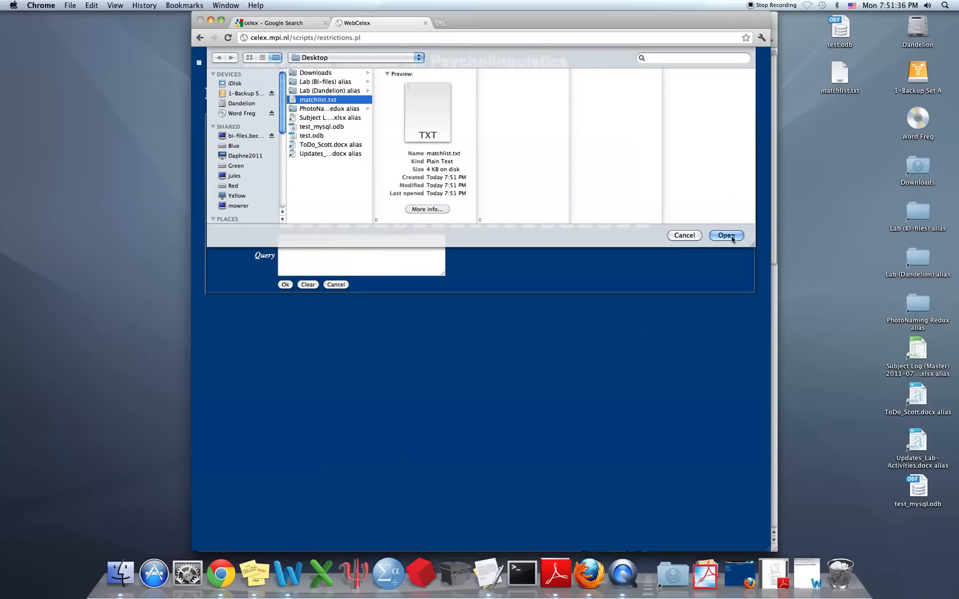
left_click(726, 235)
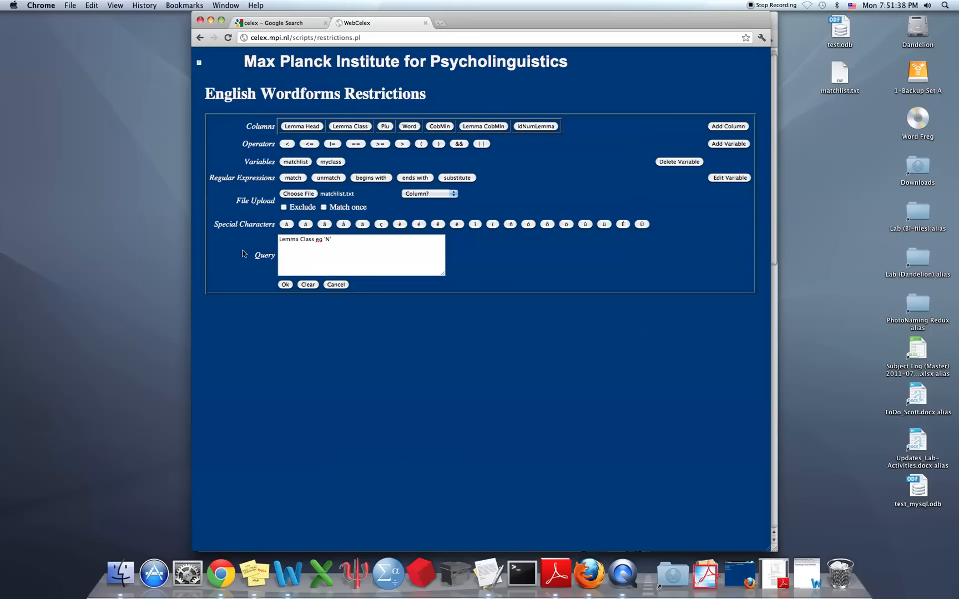
left_click(428, 193)
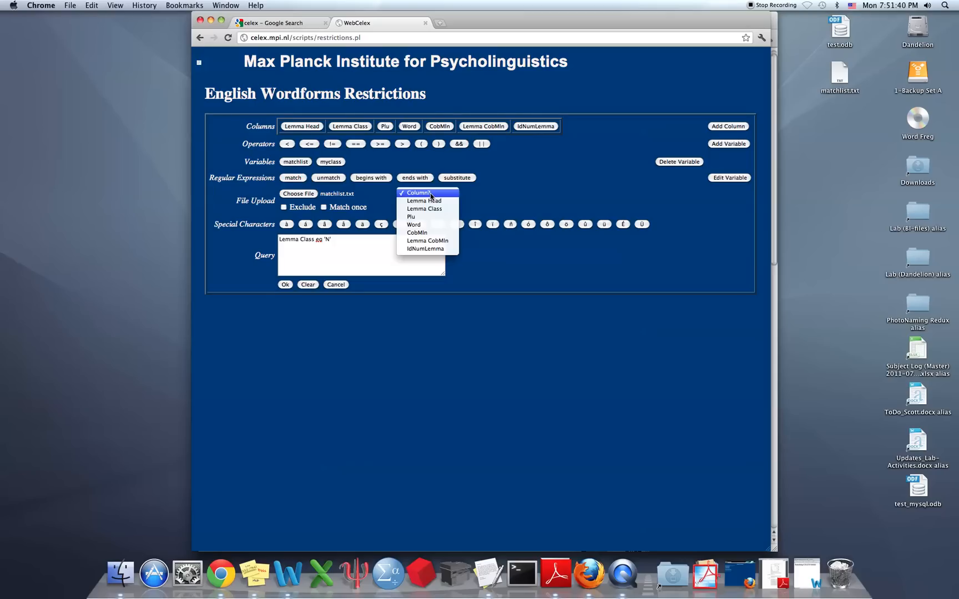
mouse_move(413, 224)
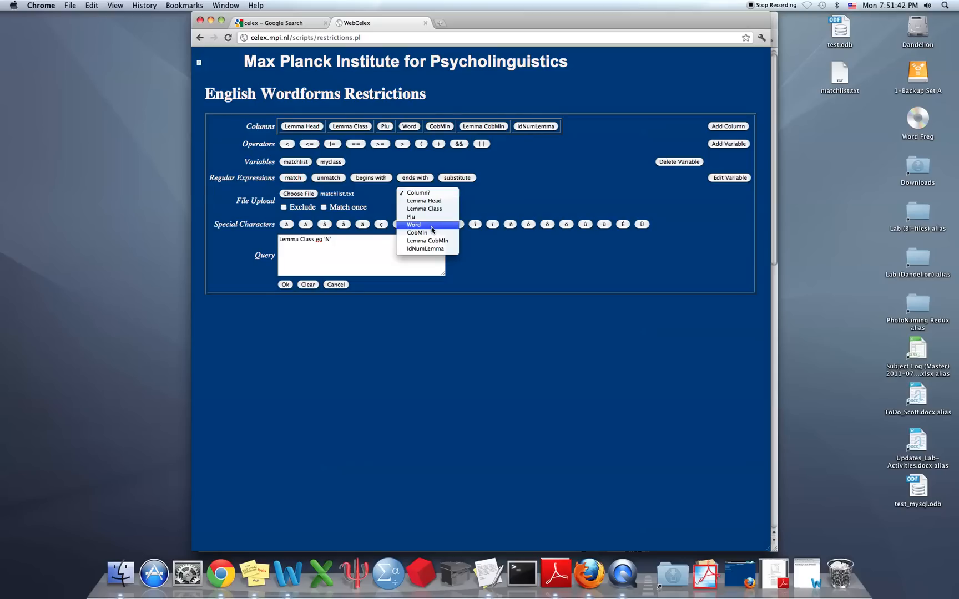
mouse_move(438, 249)
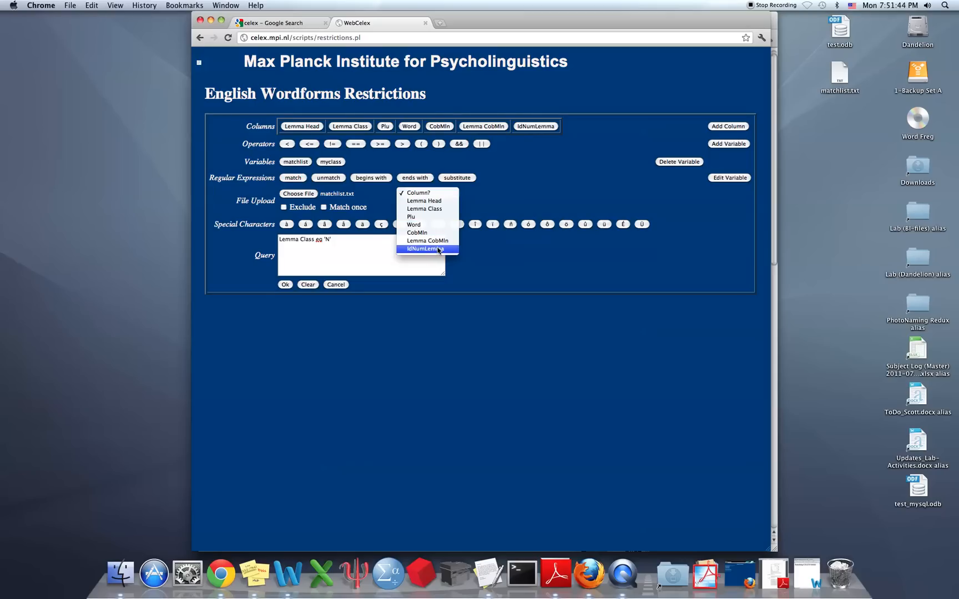
mouse_move(424, 200)
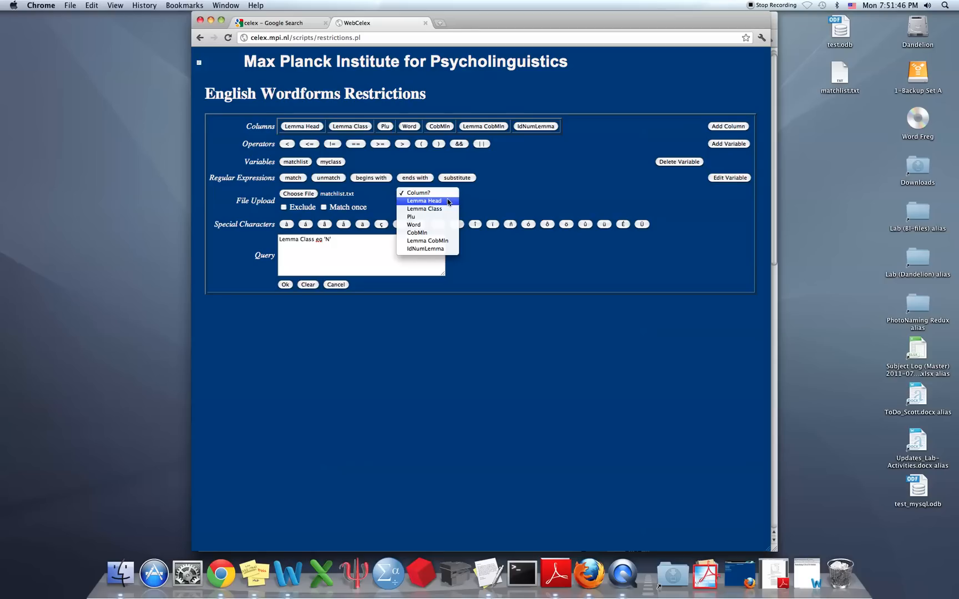
left_click(423, 200)
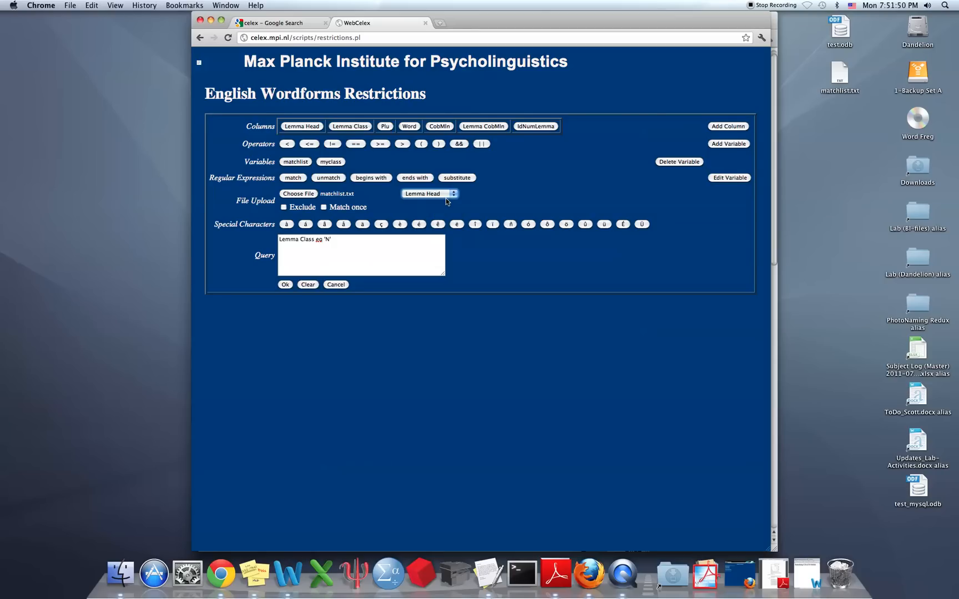
mouse_move(444, 203)
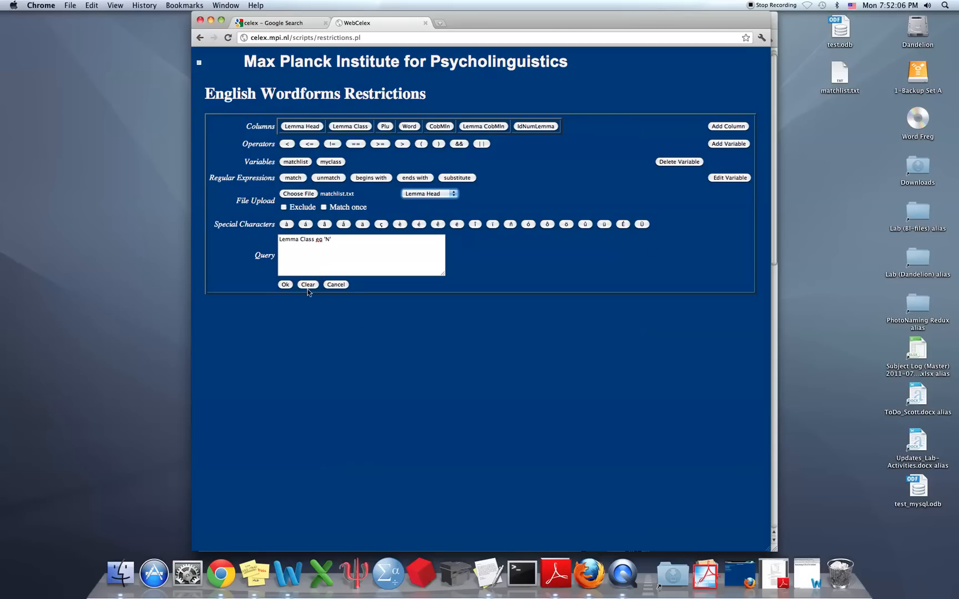
Submit the restrictions and run the export with column names and a backslash delimiter
left_click(285, 284)
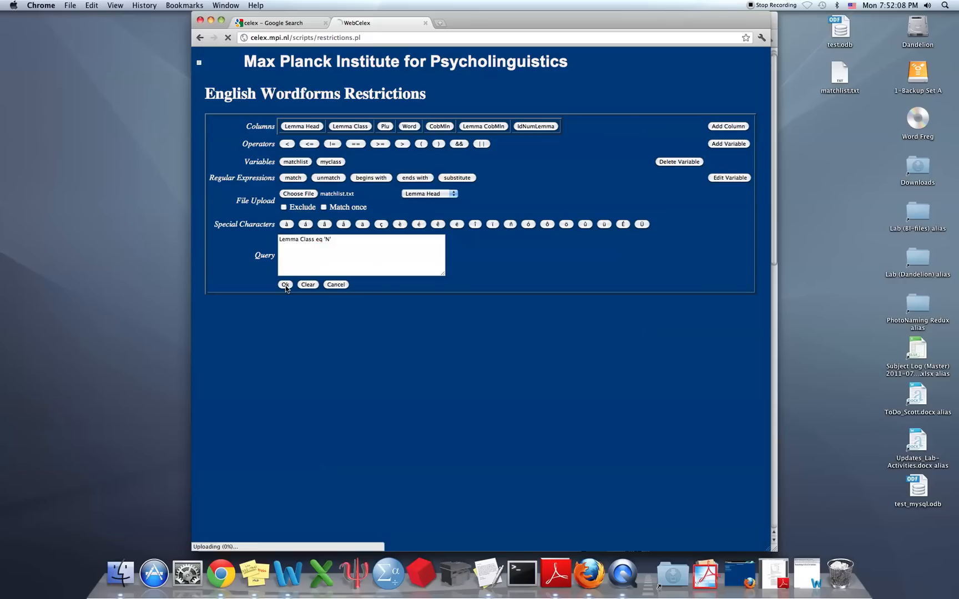
left_click(285, 284)
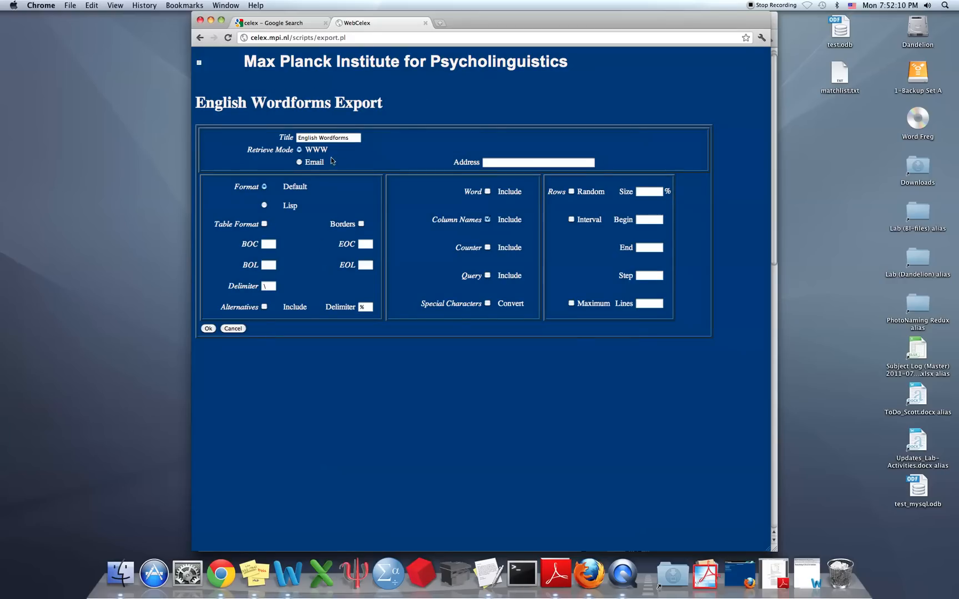
mouse_move(508, 216)
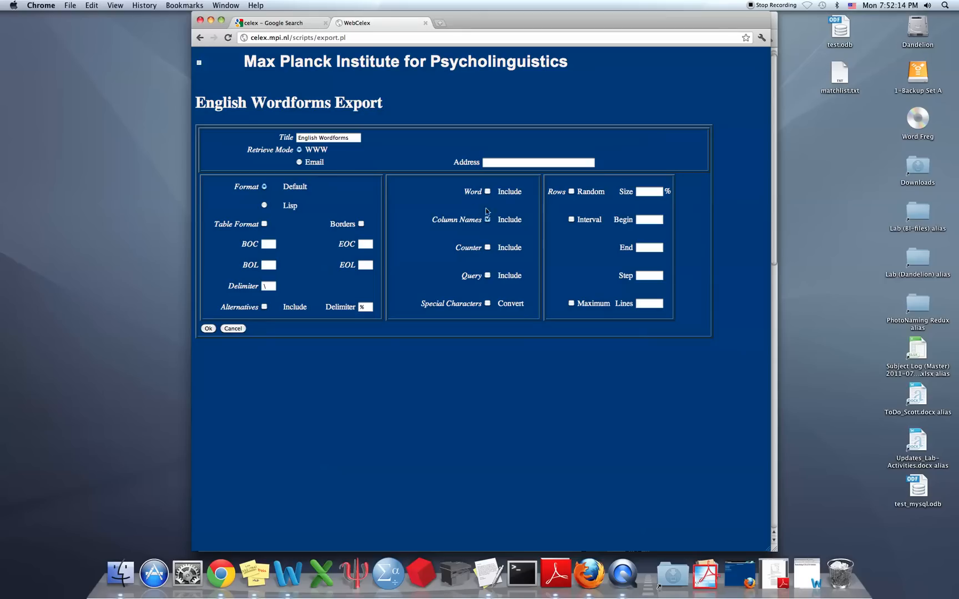
mouse_move(469, 210)
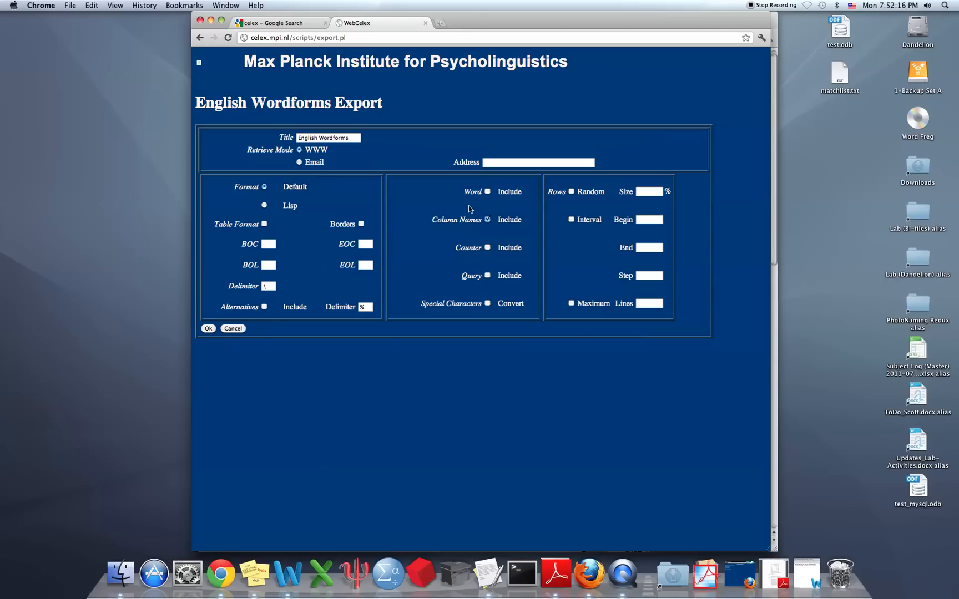
mouse_move(429, 240)
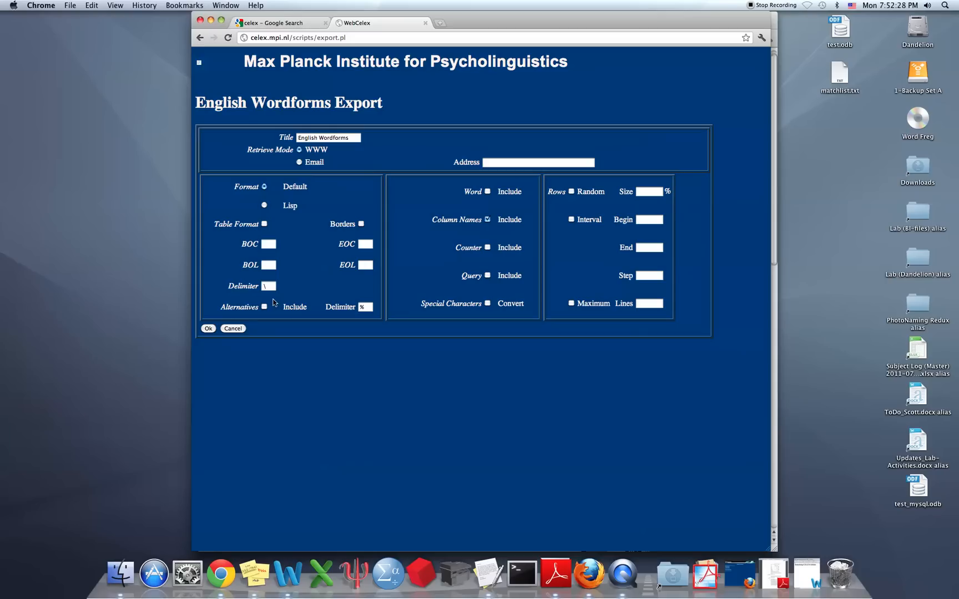
mouse_move(192, 324)
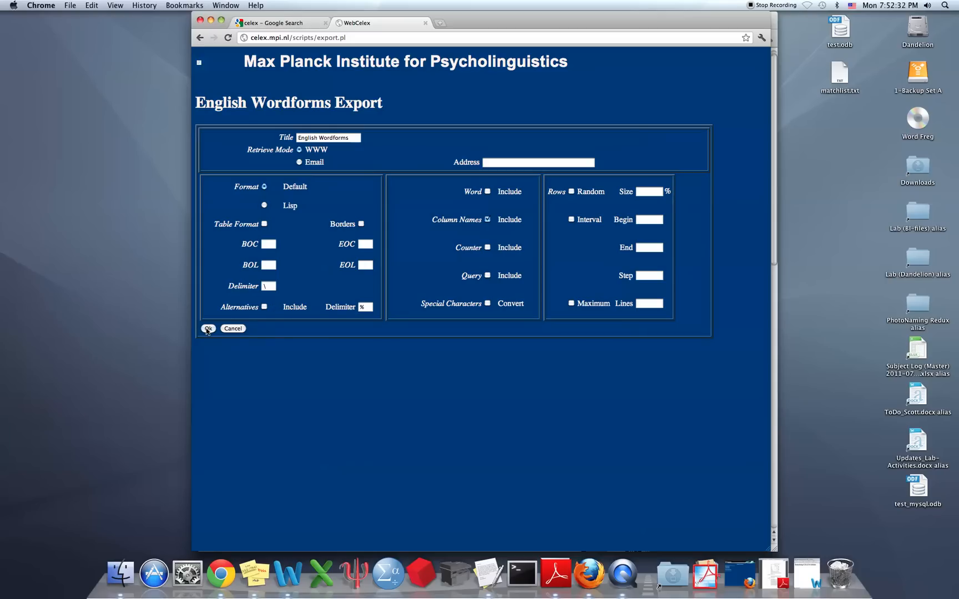
left_click(208, 329)
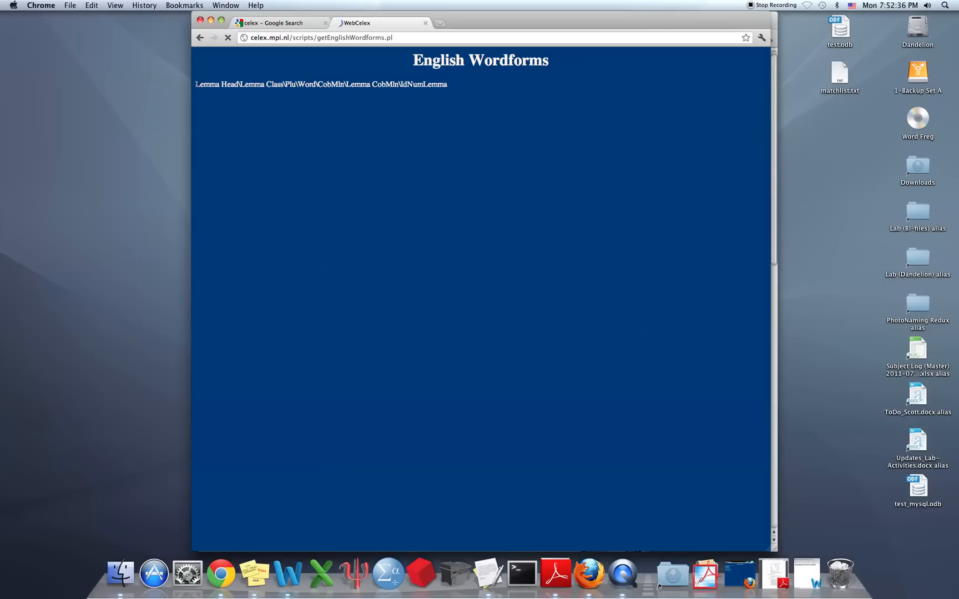
Review the noun output for car, dog, hair, man, ox and school, selecting the IdNumLemma heading
triple_click(322, 84)
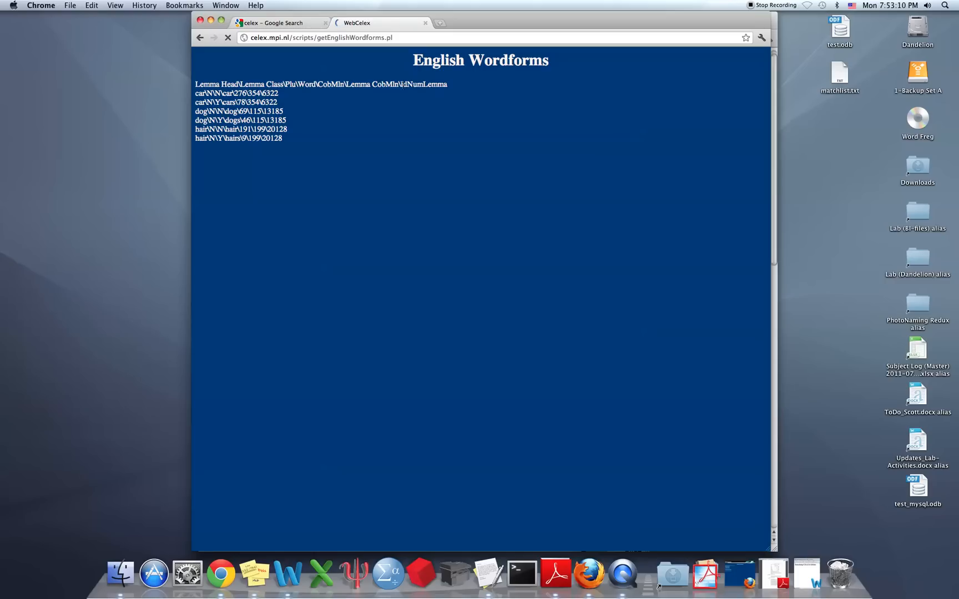
double_click(423, 84)
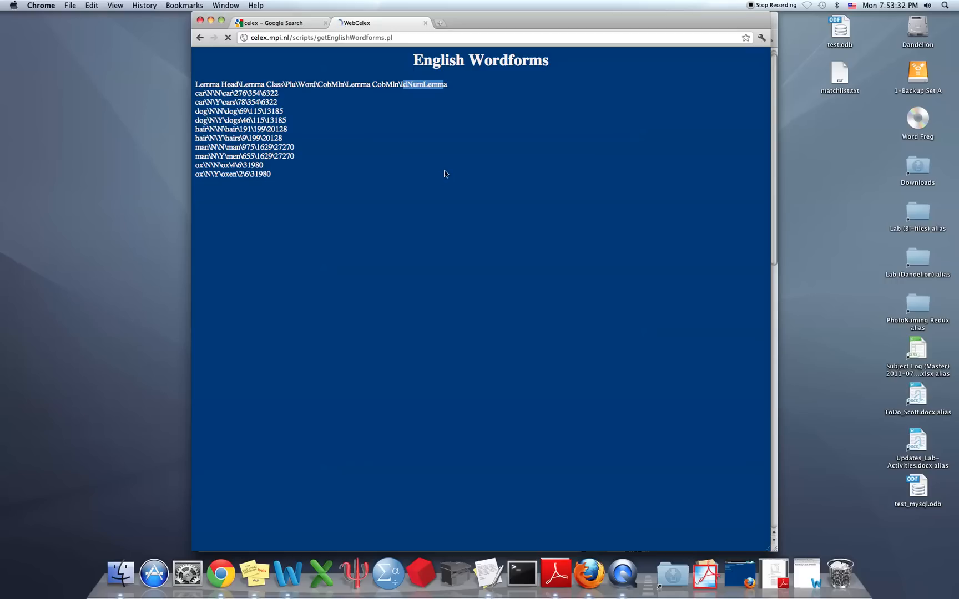
mouse_move(364, 170)
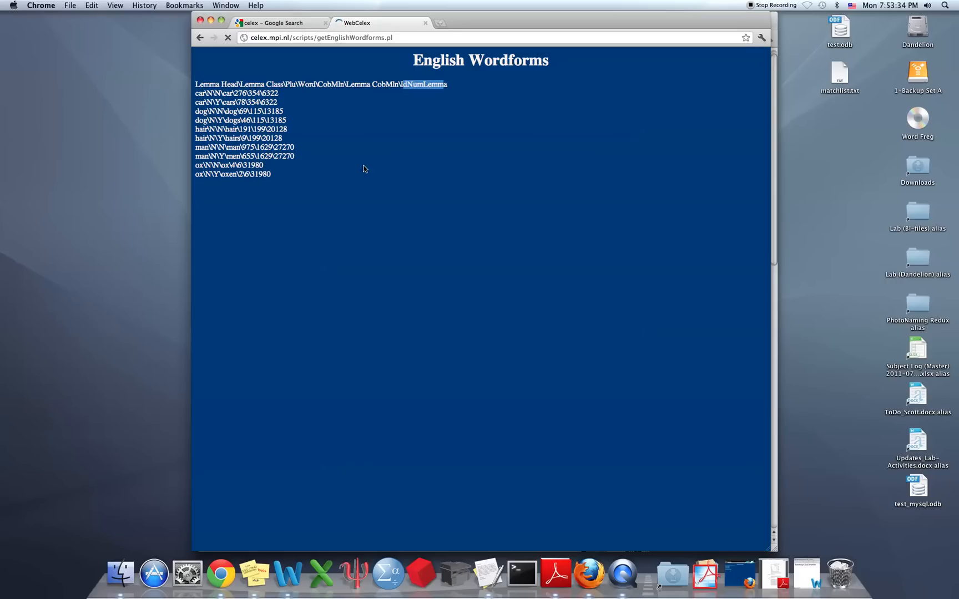
mouse_move(194, 96)
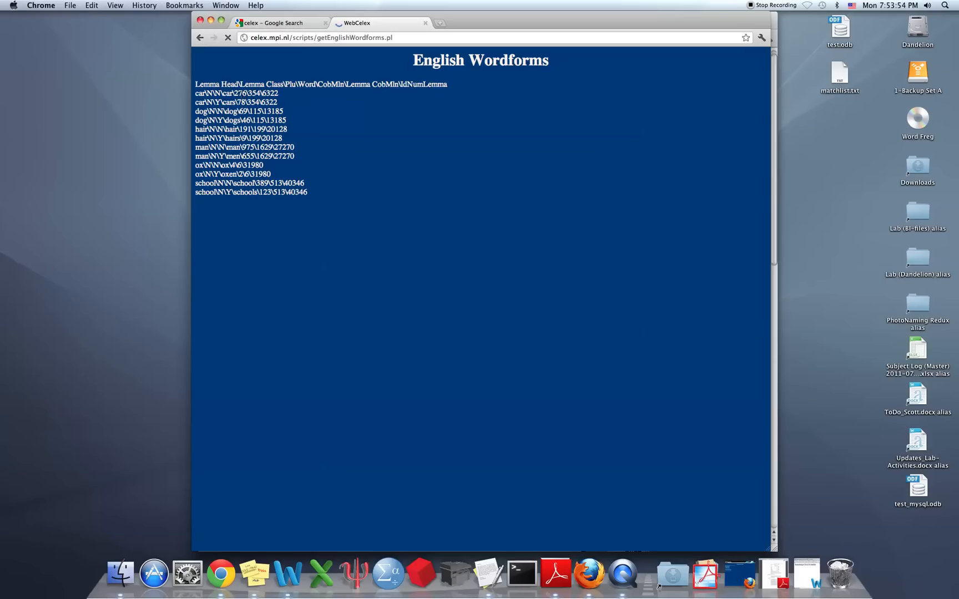
double_click(240, 93)
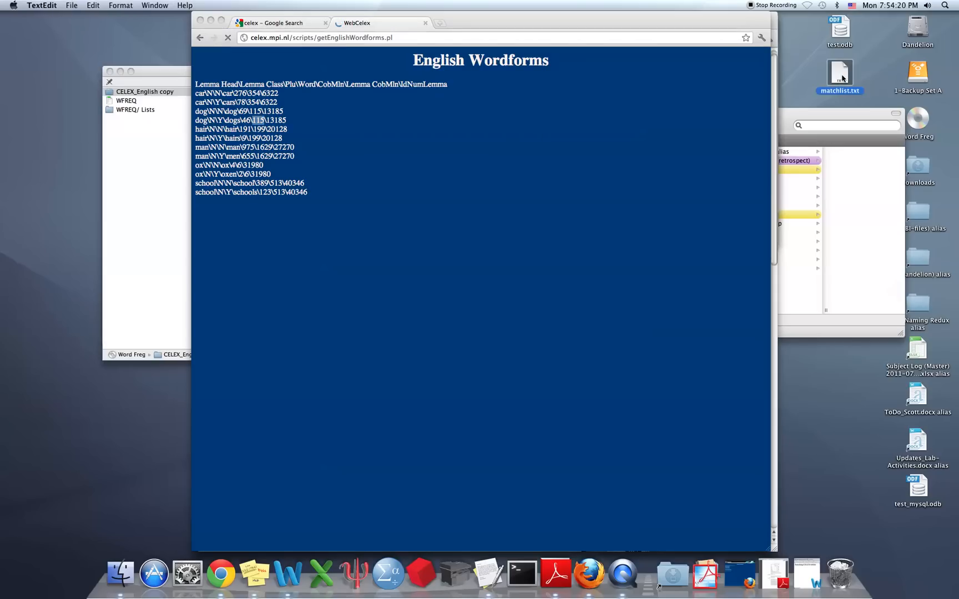
Copy all noun output lines, including the header, to the clipboard
double_click(839, 74)
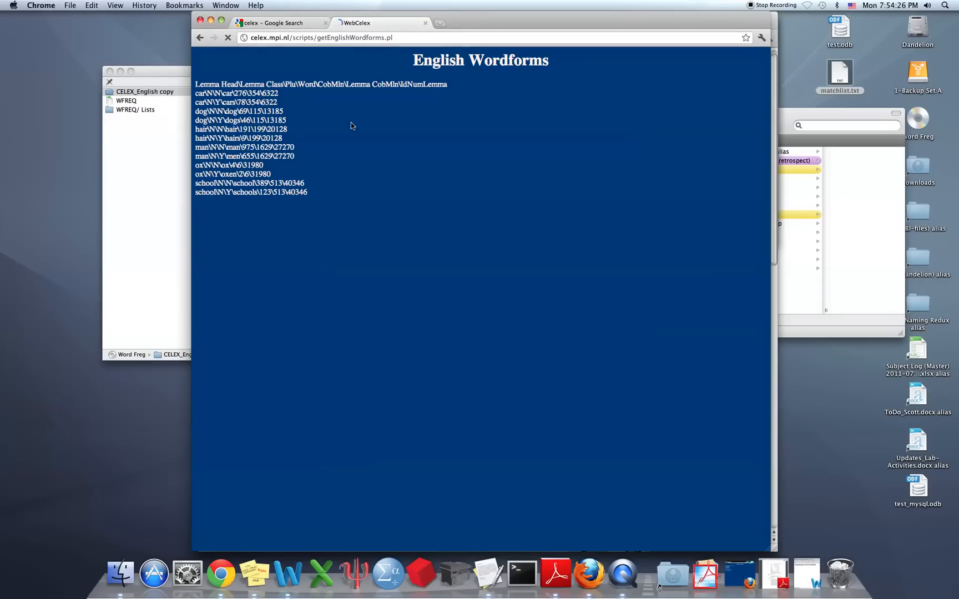
mouse_move(247, 72)
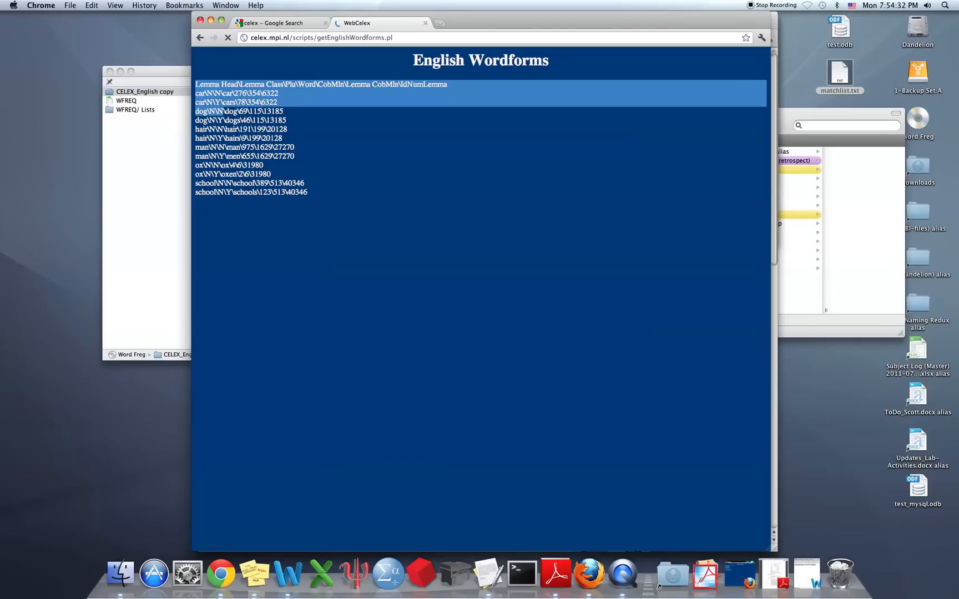
left_click_drag(196, 83, 307, 192)
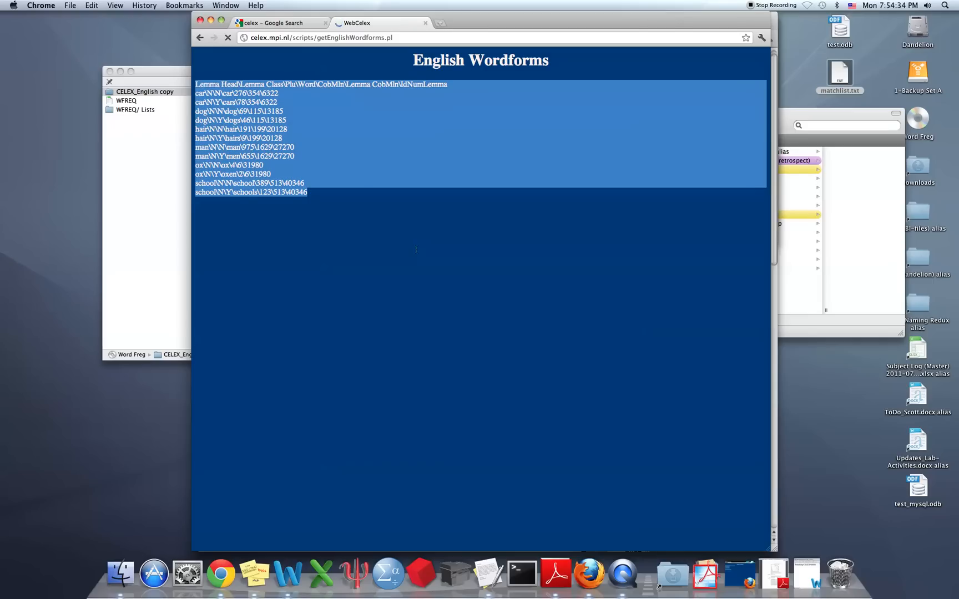
right_click(309, 144)
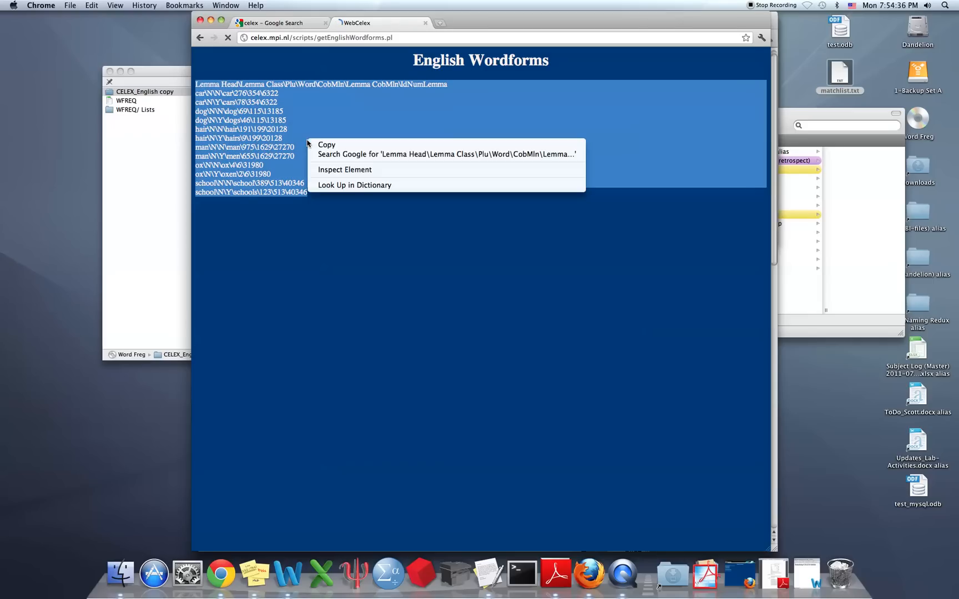
left_click(573, 160)
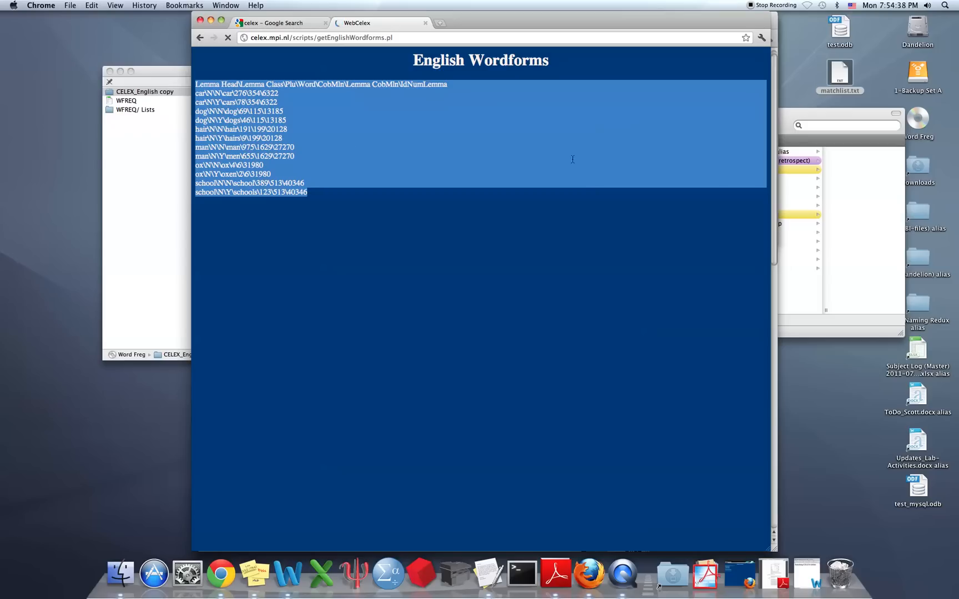
mouse_move(630, 176)
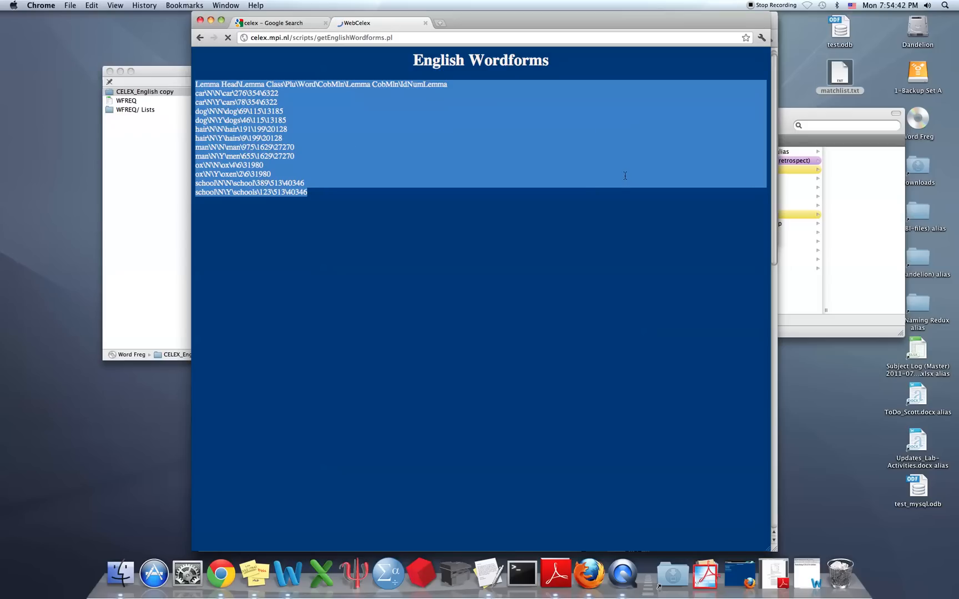
left_click(482, 232)
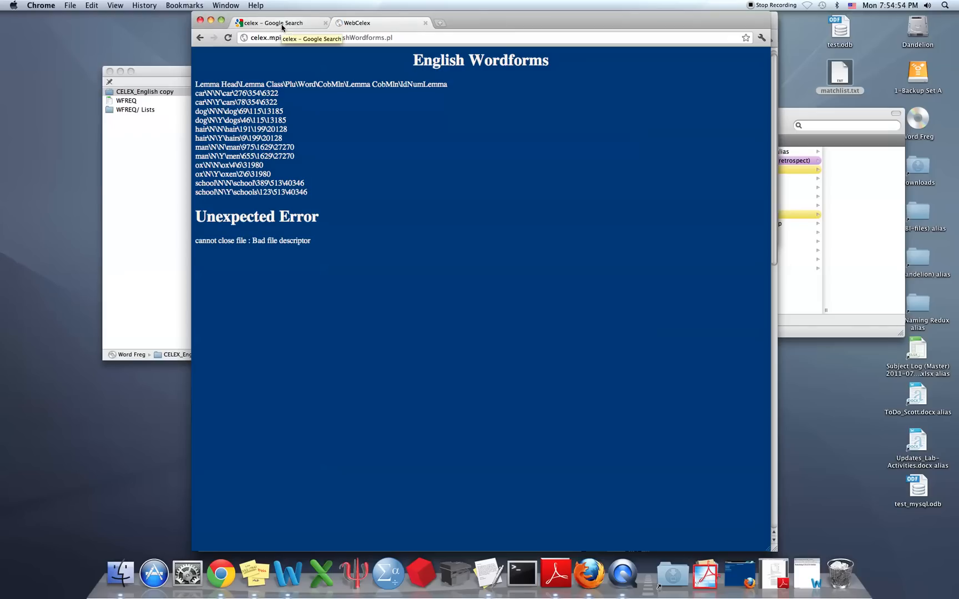
double_click(256, 216)
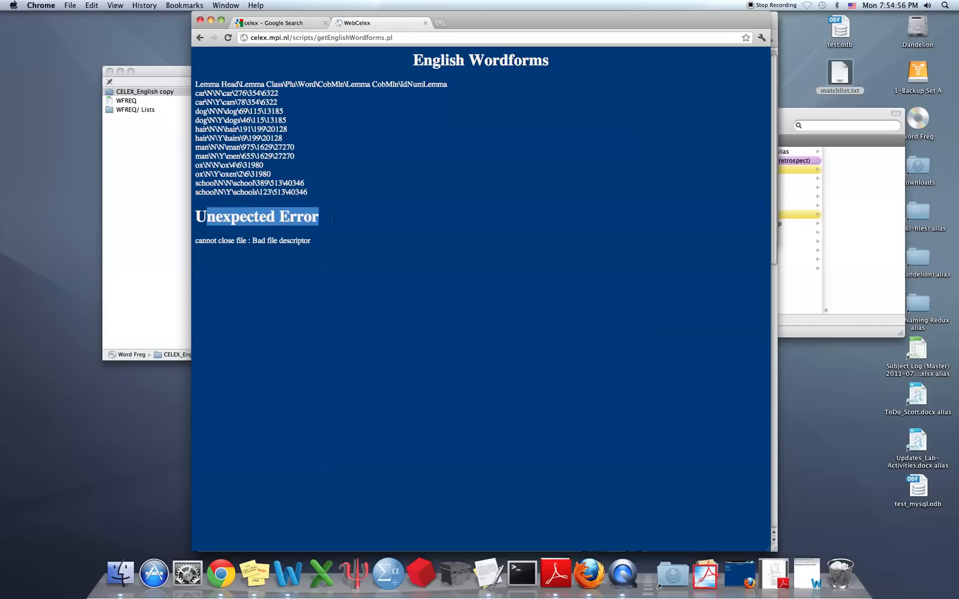
left_click(318, 247)
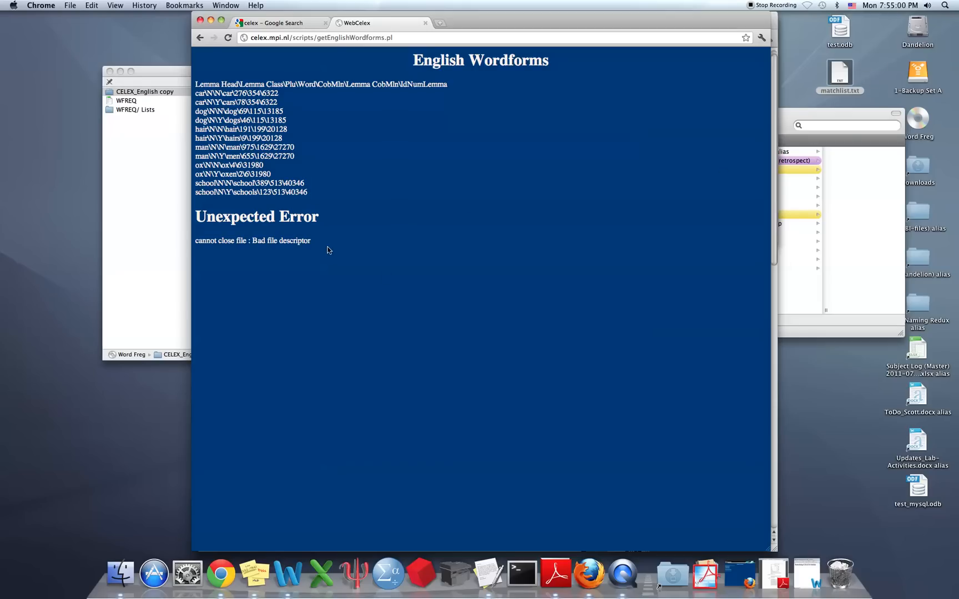
mouse_move(748, 104)
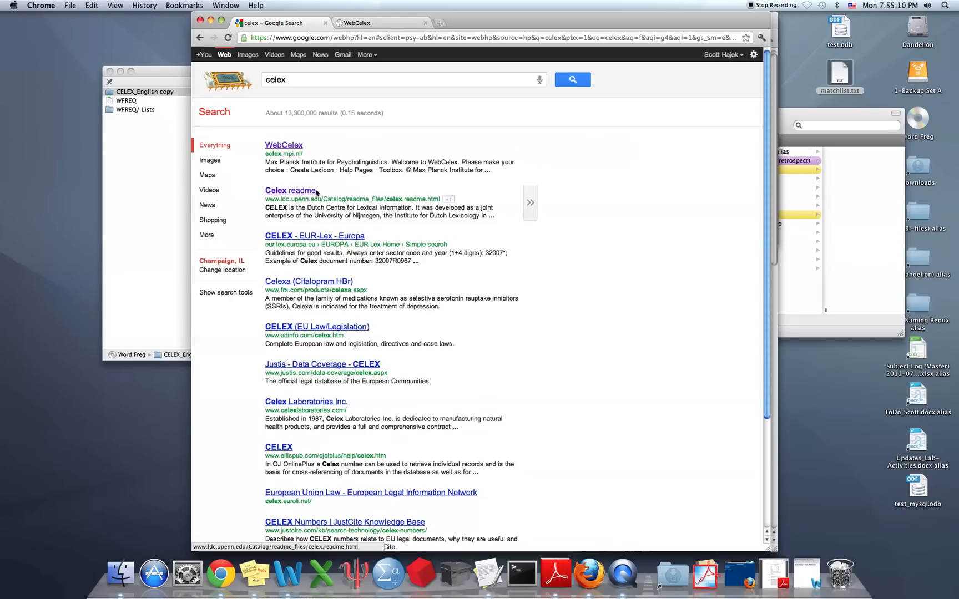
mouse_move(282, 191)
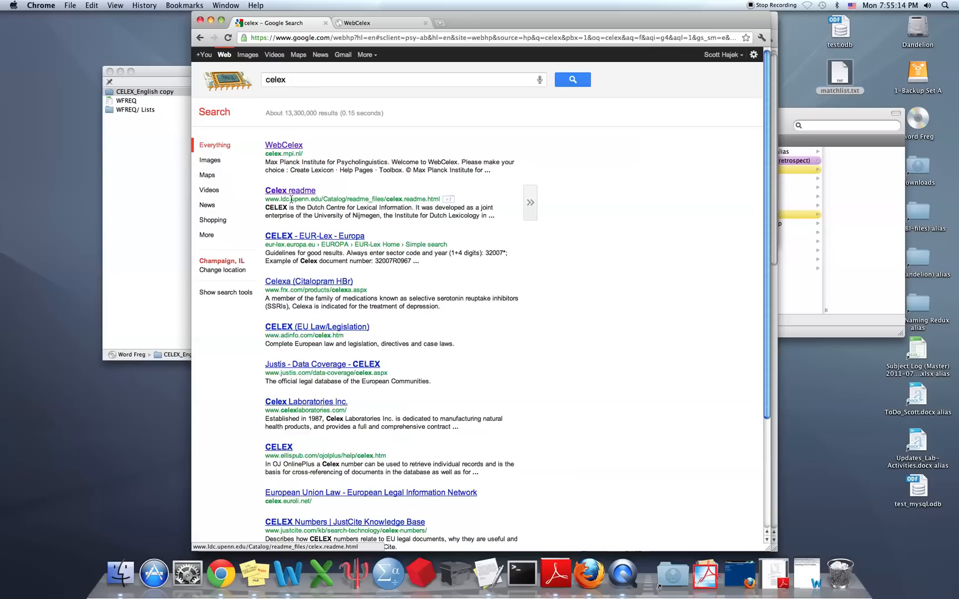
mouse_move(293, 195)
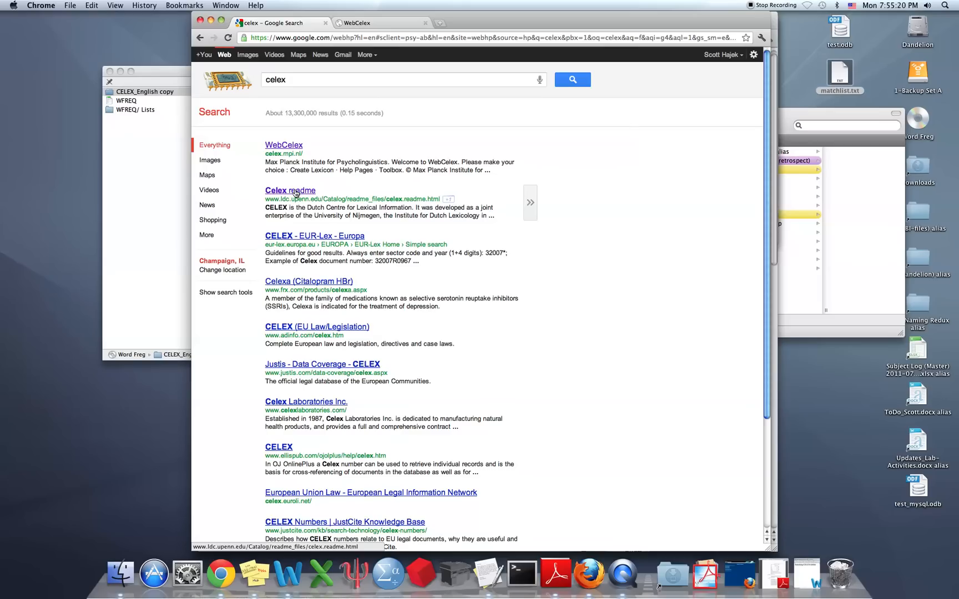
View the Celex readme search result
left_click(290, 191)
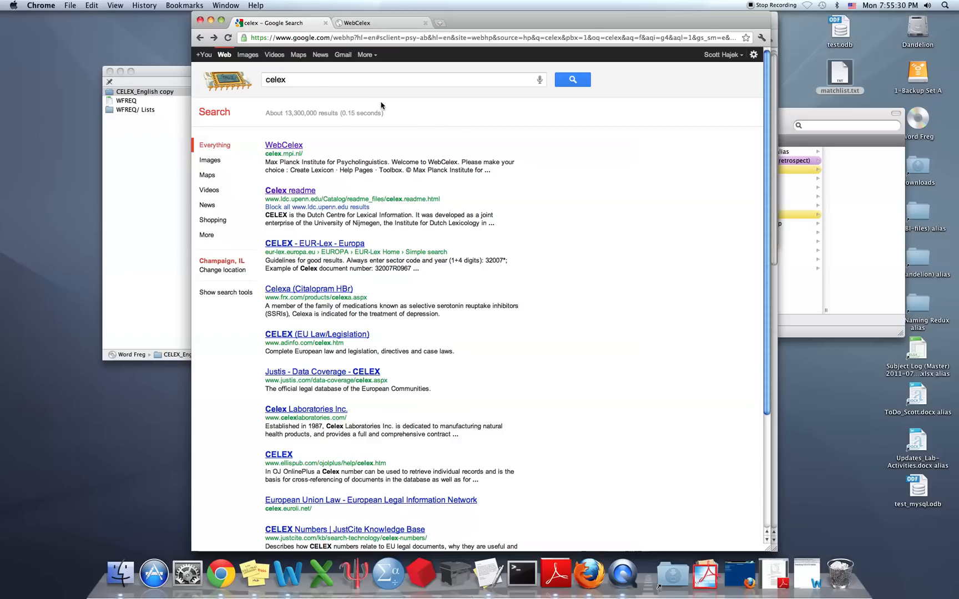
mouse_move(648, 19)
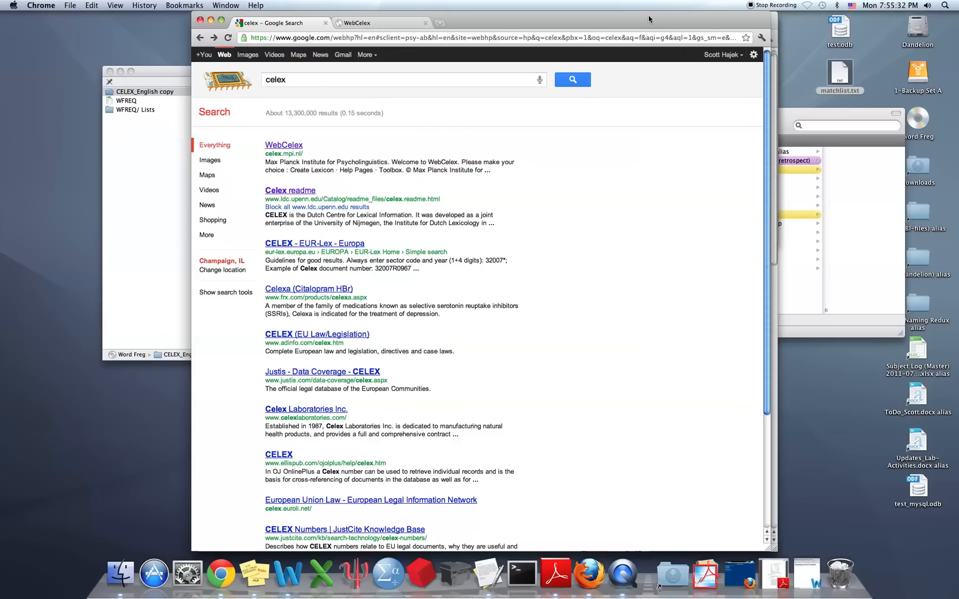